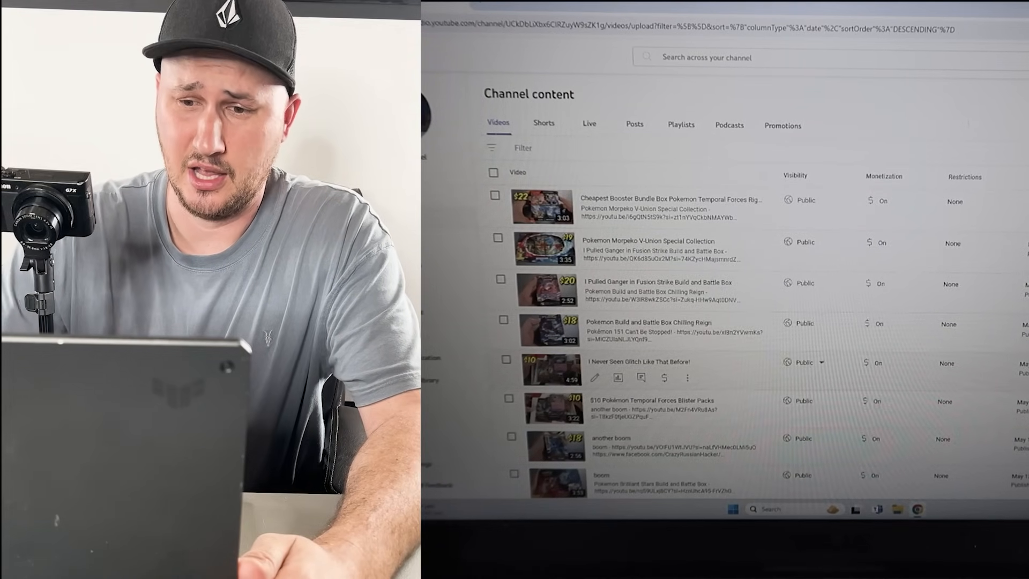
- Select all 30 videos on the page and confirm Delete forever for the first batch
{"action": "scroll", "scroll_direction": "down", "scroll_amount": 3}
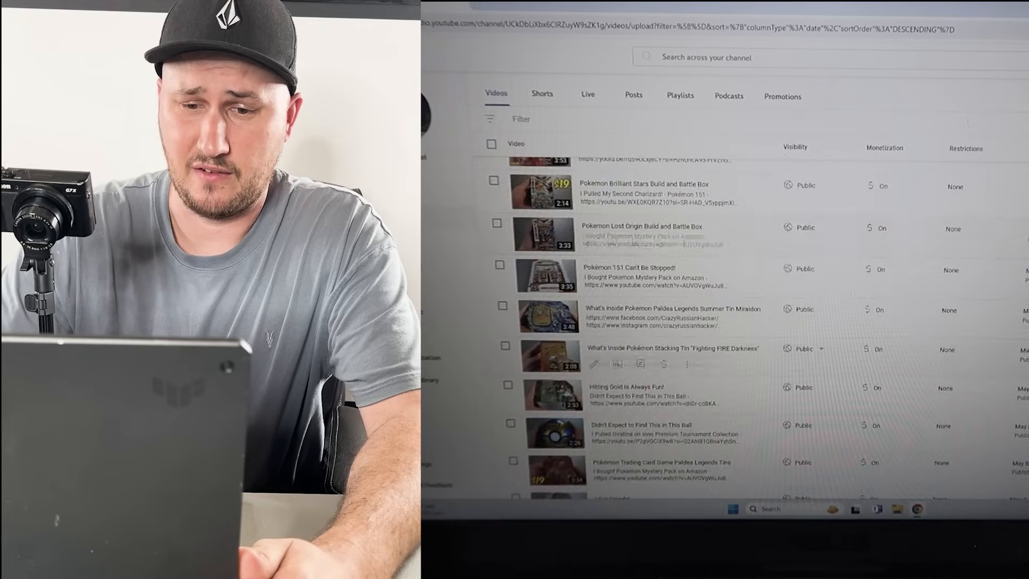
{"action": "scroll", "scroll_direction": "down", "scroll_amount": 3}
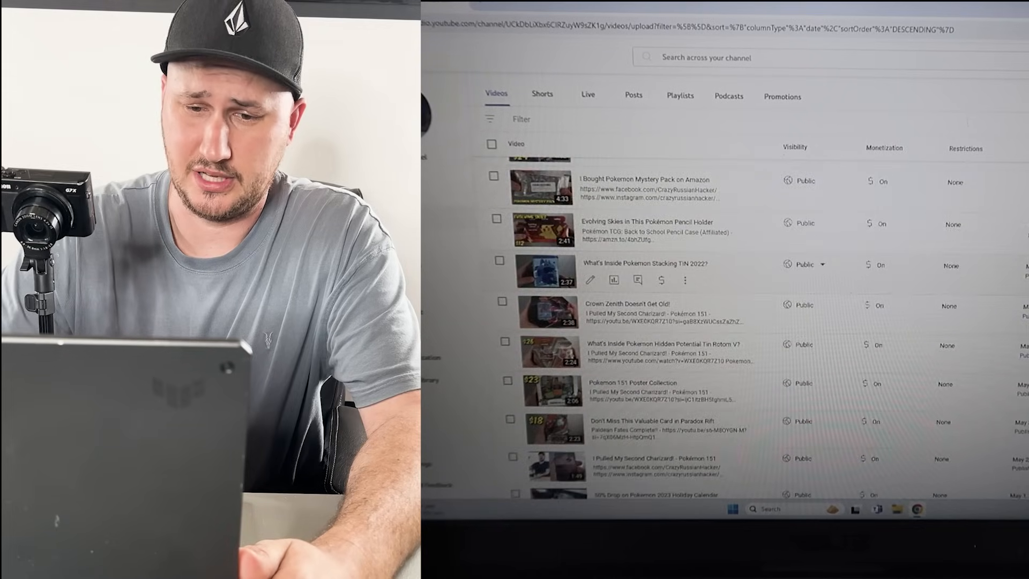
{"action": "scroll", "scroll_direction": "down", "scroll_amount": 3}
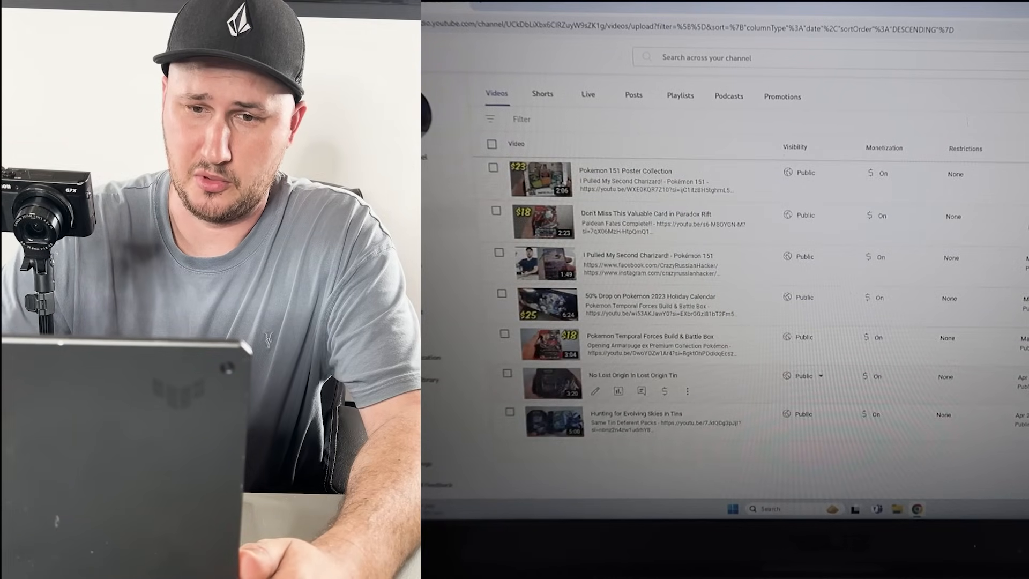
{"action": "scroll", "scroll_direction": "down", "scroll_amount": 3}
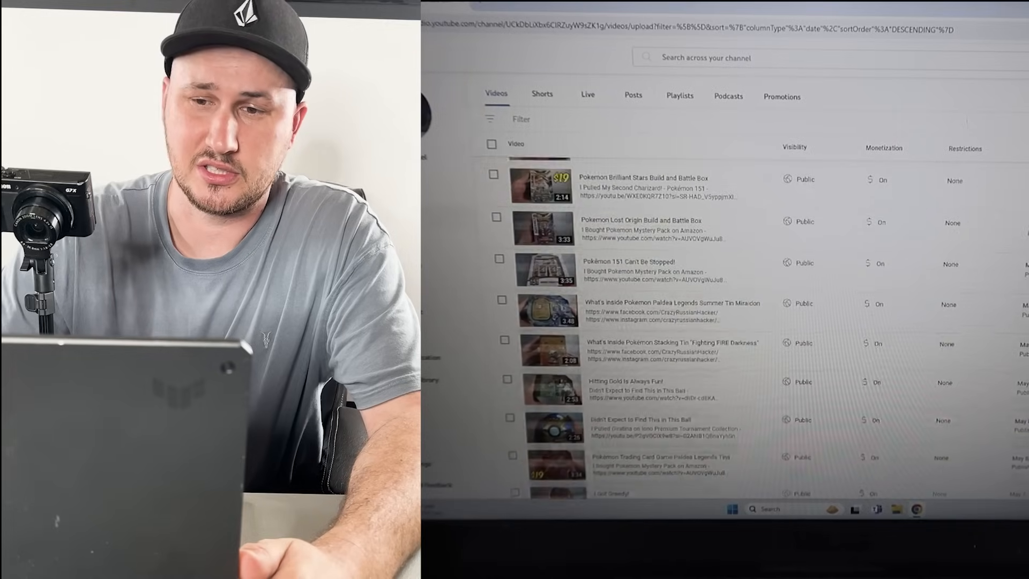
{"action": "scroll", "scroll_direction": "up", "scroll_amount": 3}
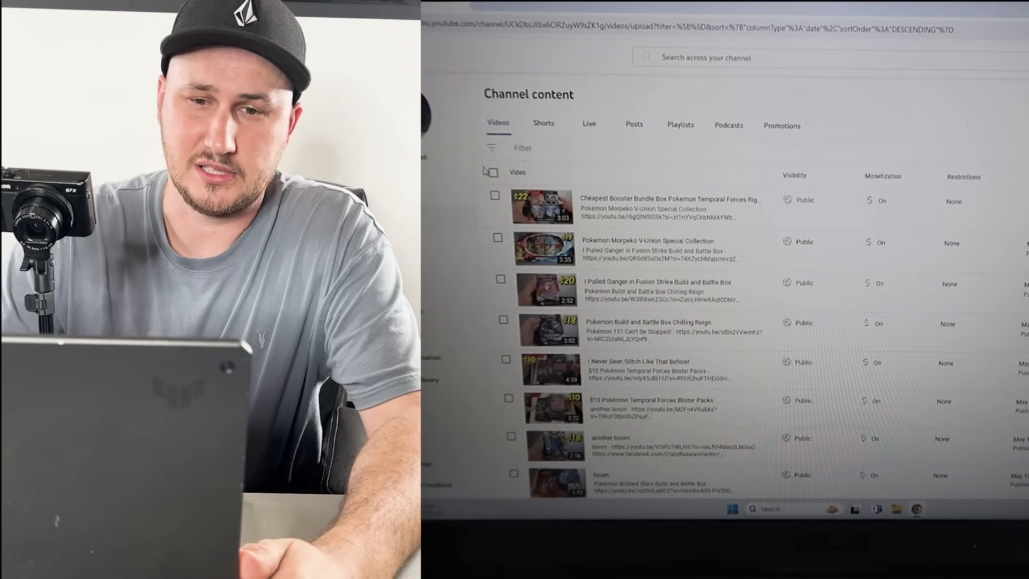
{"action": "left_click", "coordinate": [495, 171]}
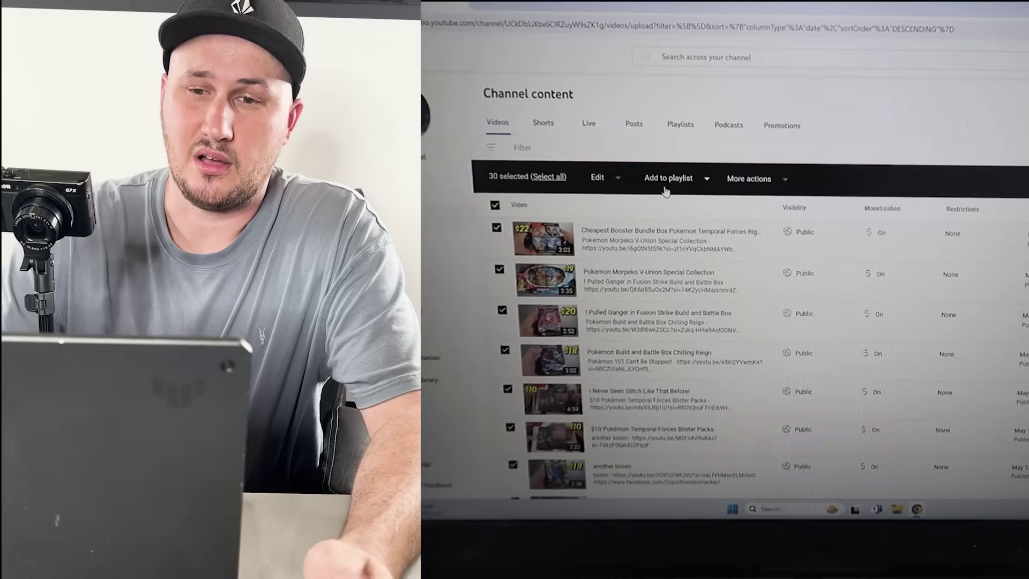
{"action": "left_click", "coordinate": [749, 178]}
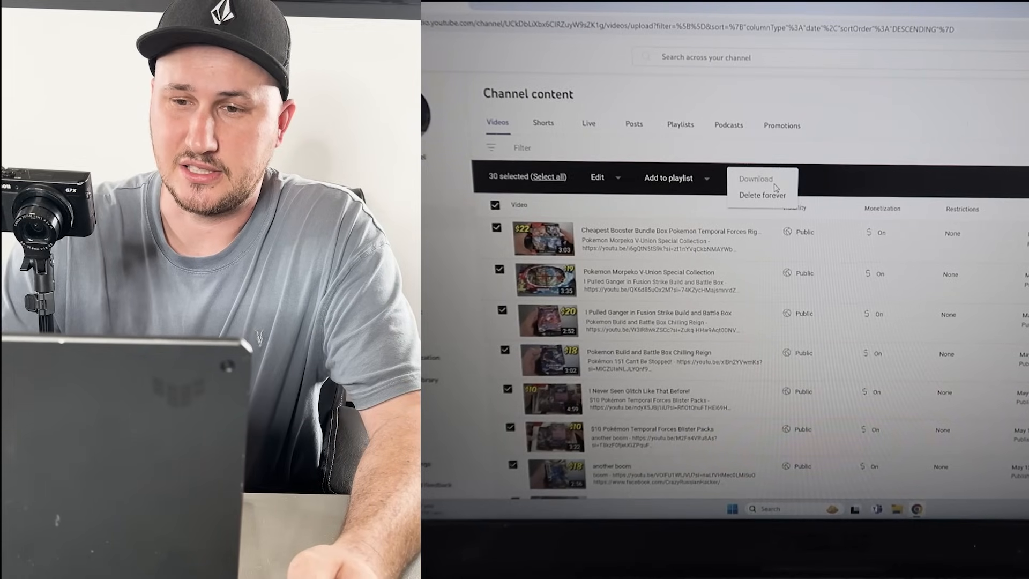
{"action": "left_click", "coordinate": [762, 194]}
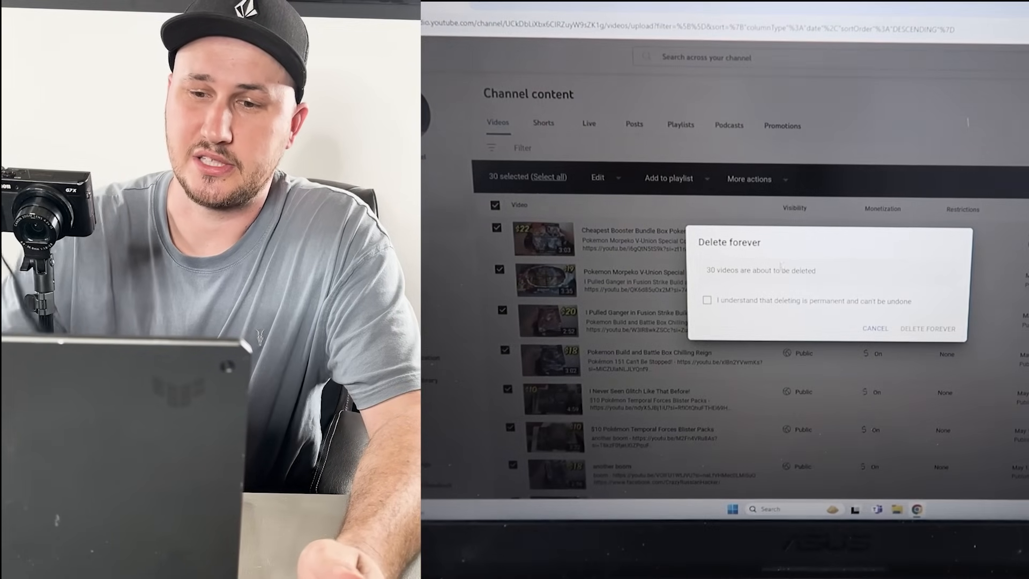
{"action": "left_click", "coordinate": [927, 328]}
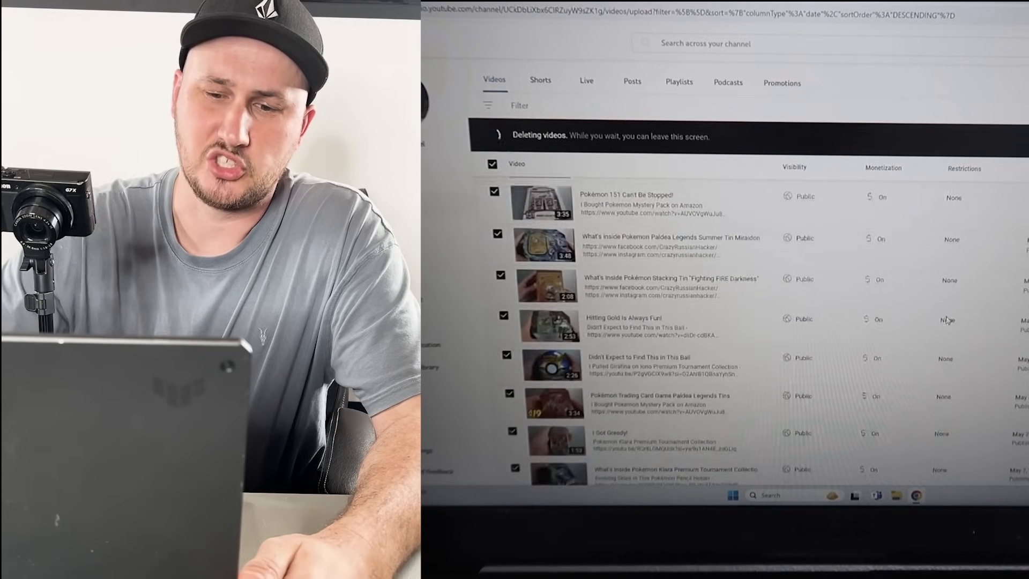
- Select all 30 videos, acknowledge the warning and confirm Delete forever for the second batch
{"action": "scroll", "scroll_direction": "down", "scroll_amount": 3}
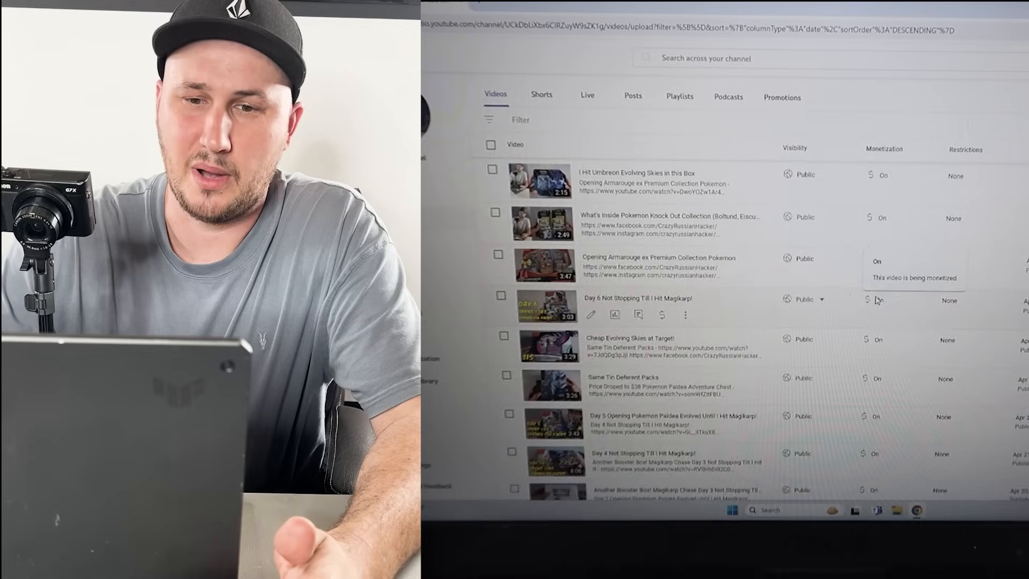
{"action": "scroll", "scroll_direction": "up", "scroll_amount": 3}
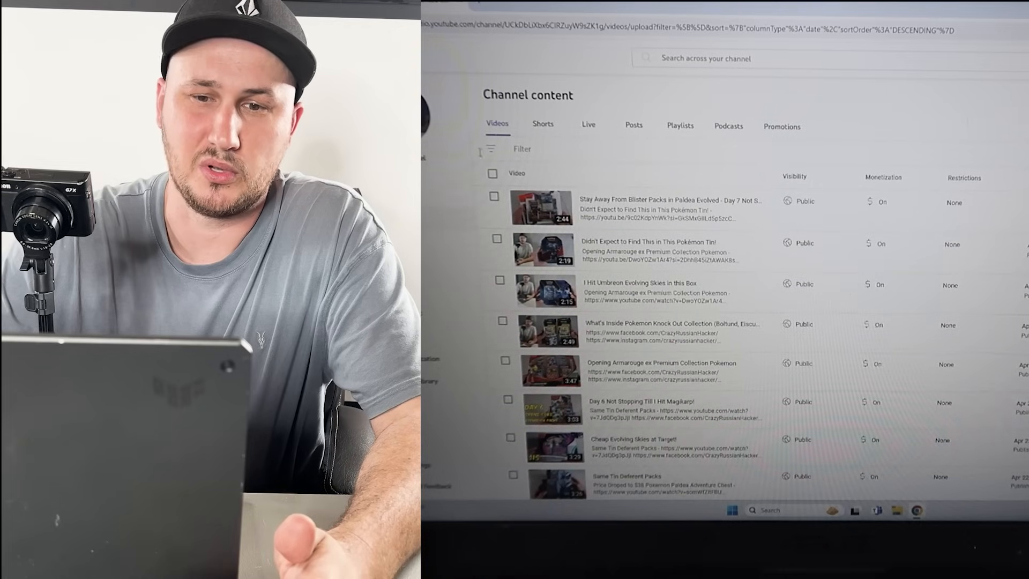
{"action": "left_click", "coordinate": [493, 173]}
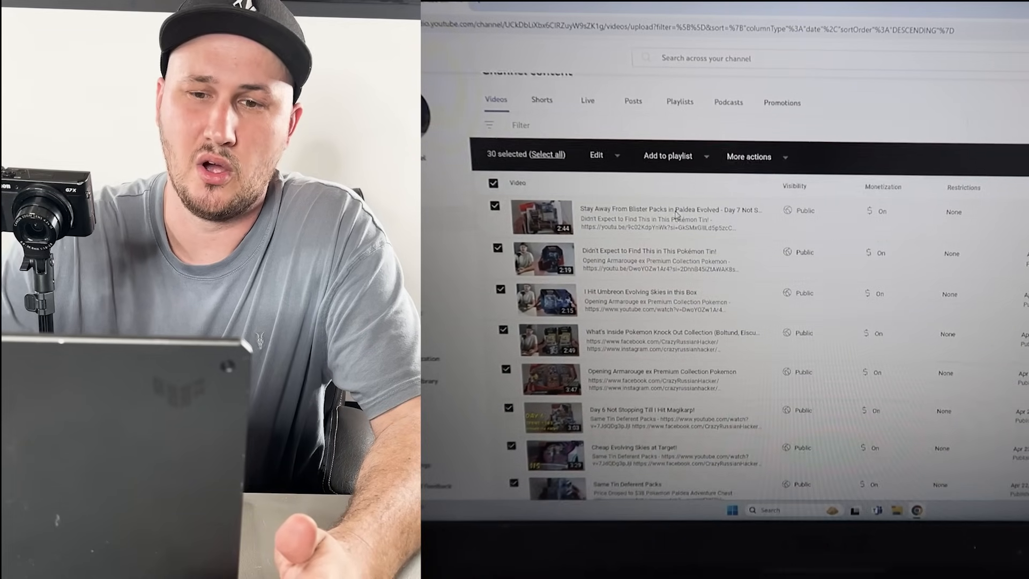
{"action": "scroll", "scroll_direction": "down", "scroll_amount": 3}
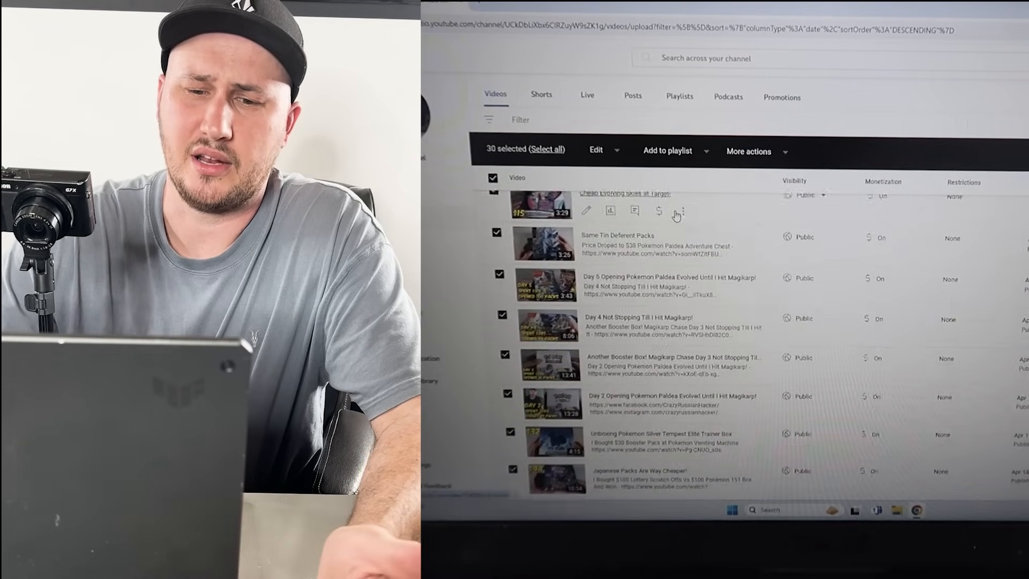
{"action": "scroll", "scroll_direction": "down", "scroll_amount": 3}
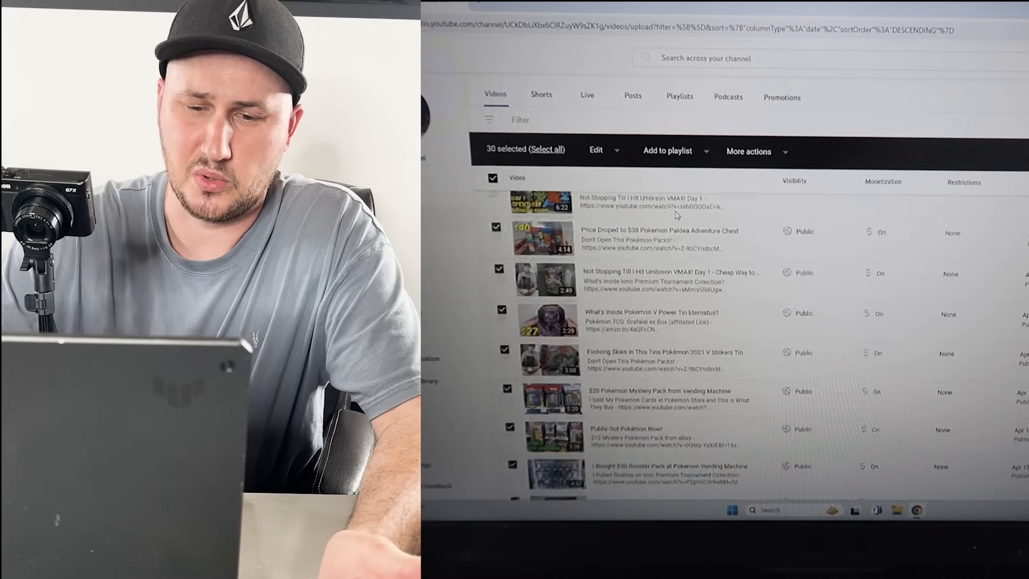
{"action": "scroll", "scroll_direction": "down", "scroll_amount": 3}
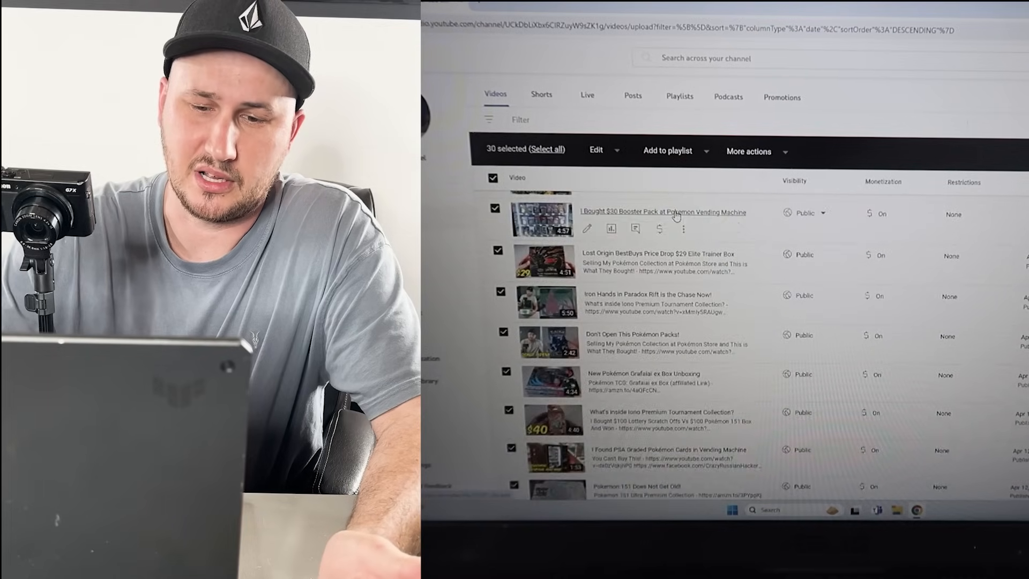
{"action": "scroll", "scroll_direction": "down", "scroll_amount": 3}
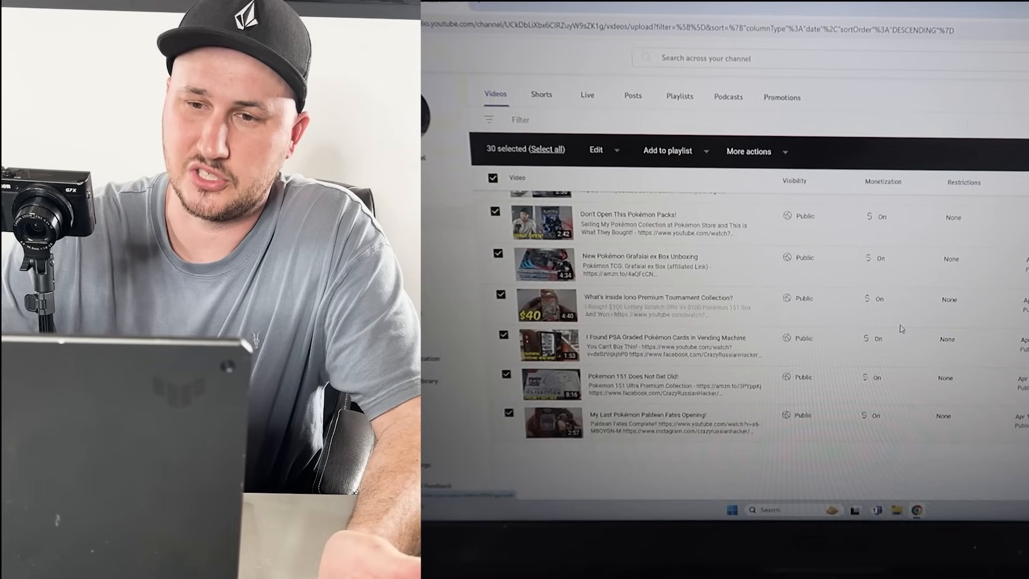
{"action": "left_click", "coordinate": [753, 151]}
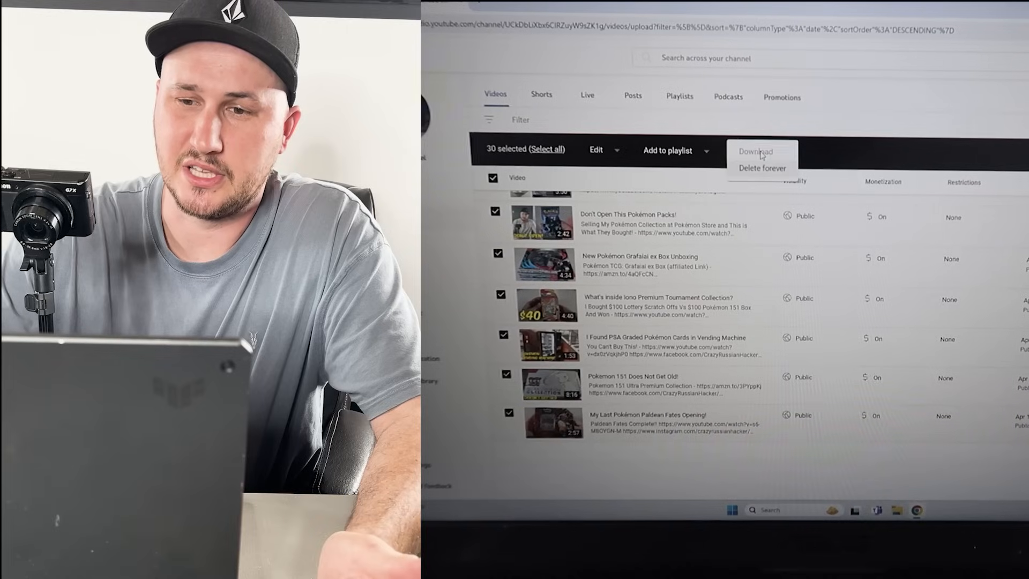
{"action": "left_click", "coordinate": [763, 168]}
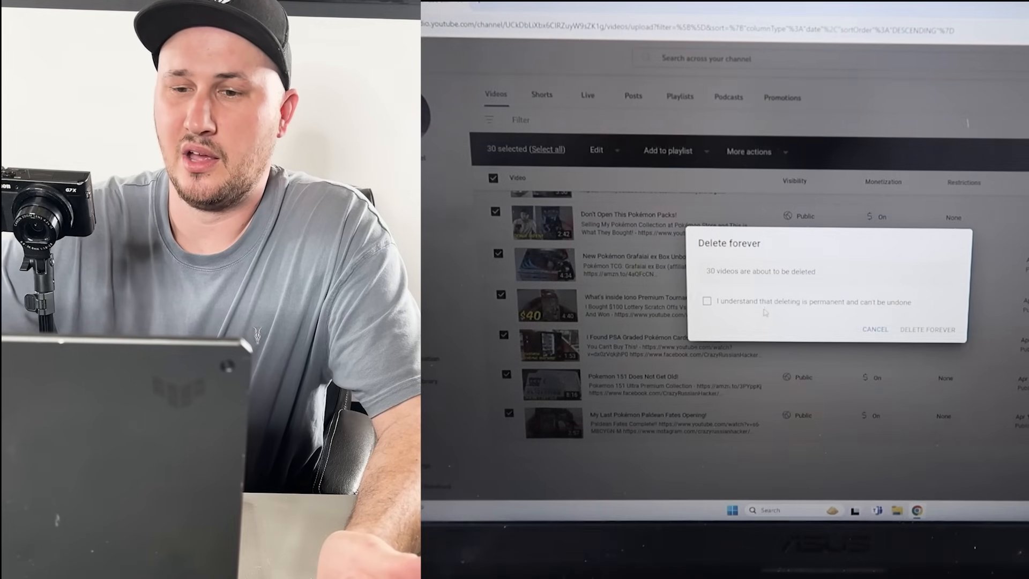
{"action": "left_click", "coordinate": [928, 330]}
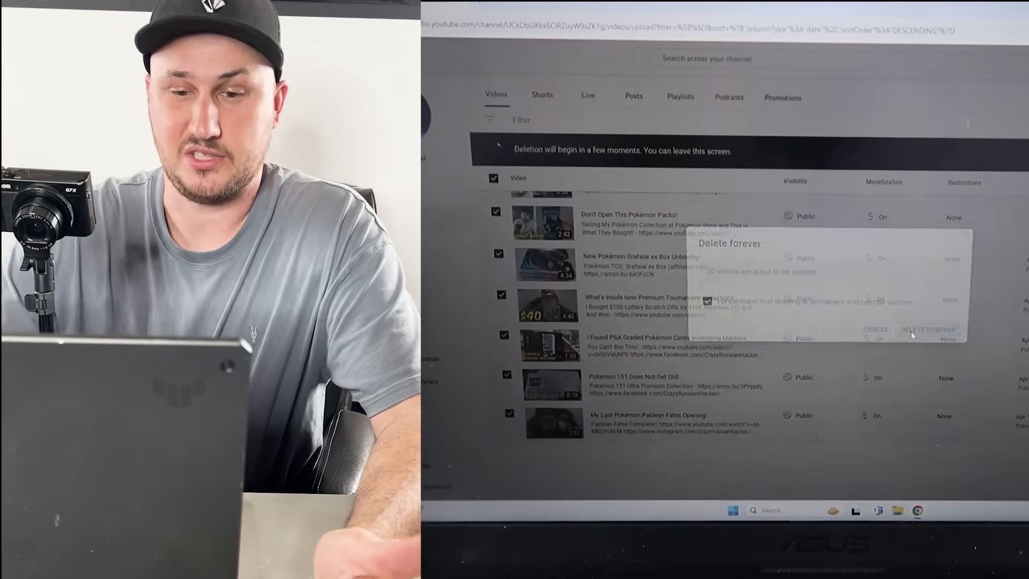
{"action": "left_click", "coordinate": [928, 328]}
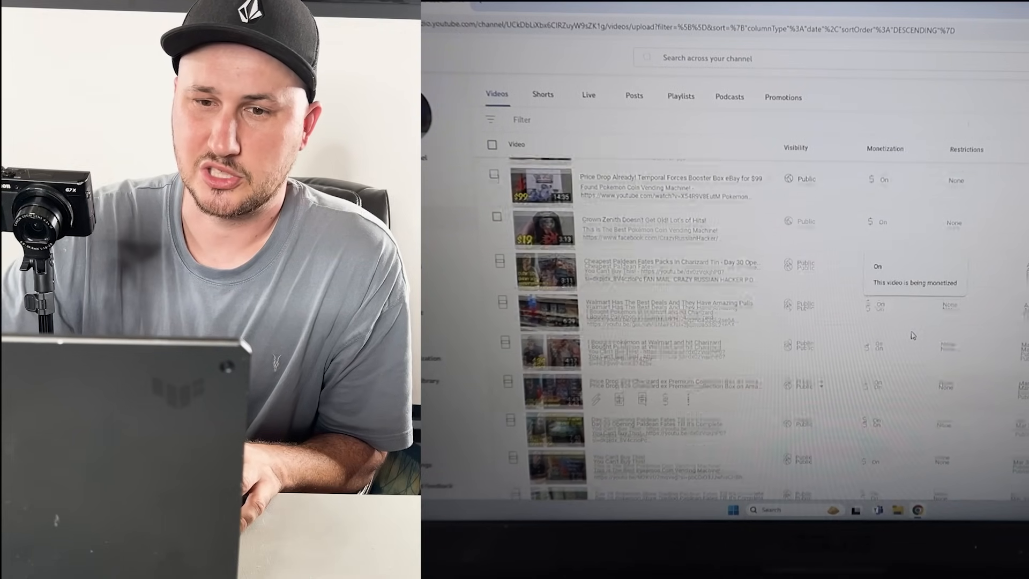
- Select all 30 videos, acknowledge the warning and confirm Delete forever for the third batch
{"action": "scroll", "scroll_direction": "down", "scroll_amount": 3}
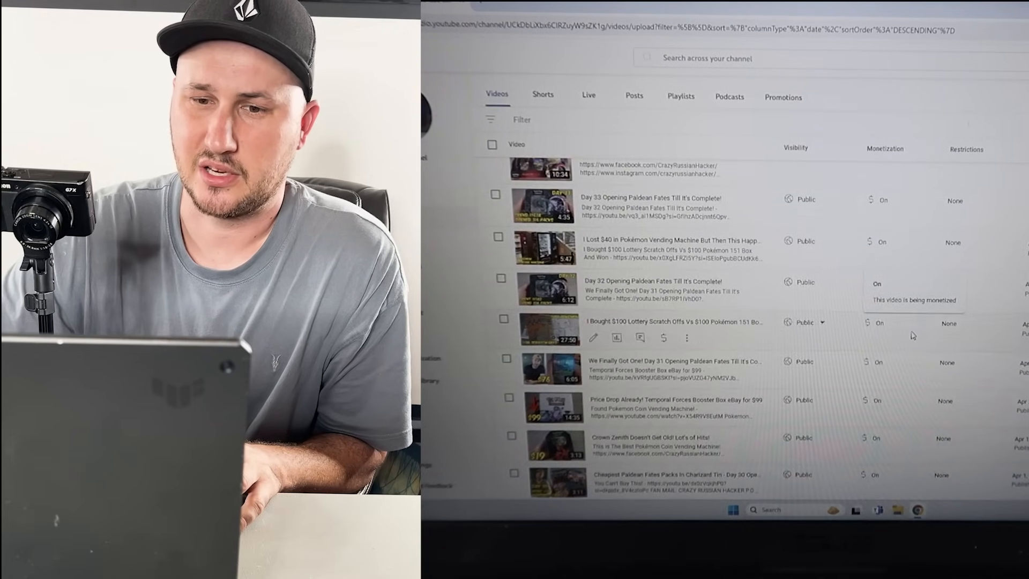
{"action": "scroll", "scroll_direction": "up", "scroll_amount": 3}
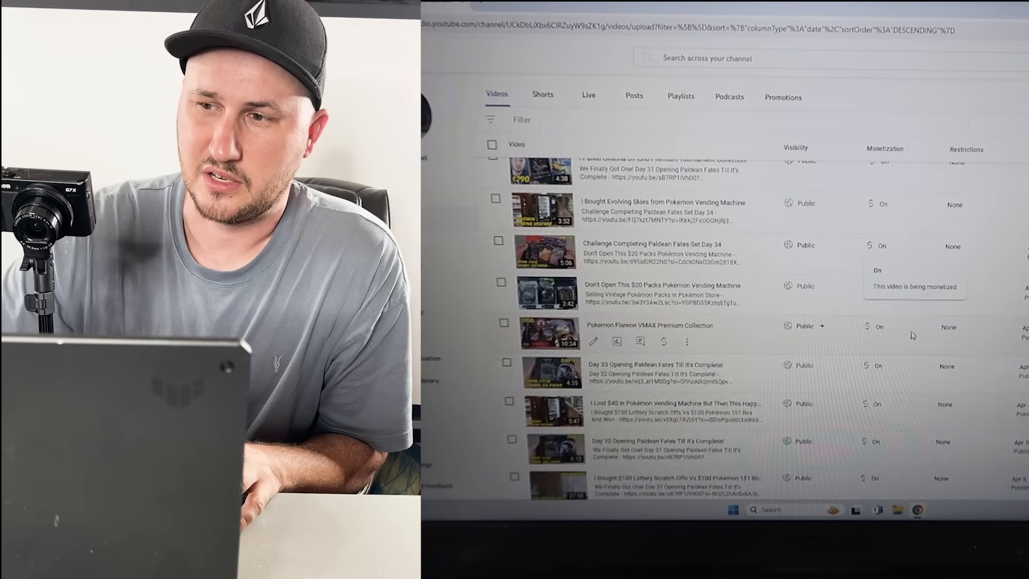
{"action": "scroll", "scroll_direction": "up", "scroll_amount": 3}
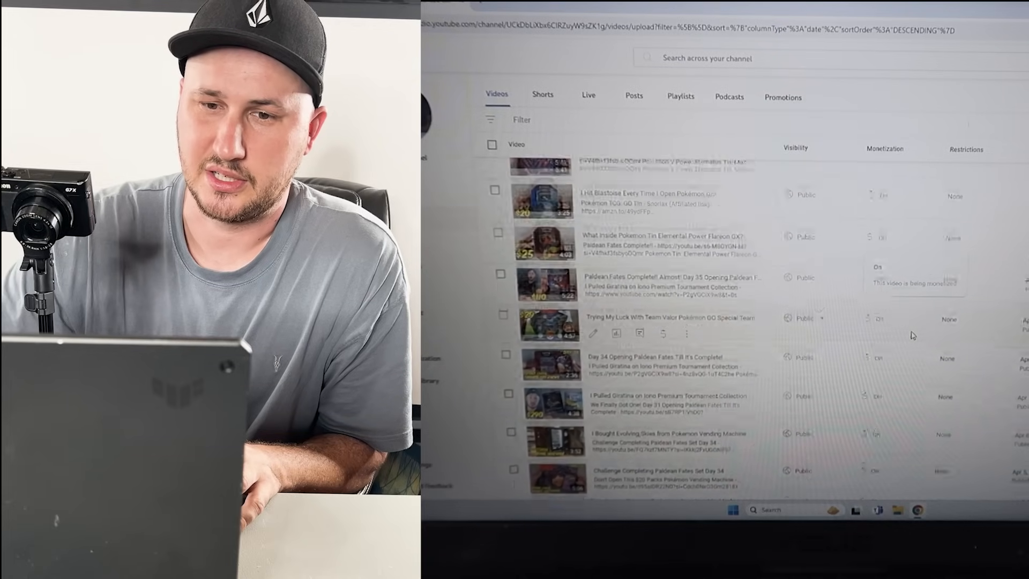
{"action": "scroll", "scroll_direction": "up", "scroll_amount": 3}
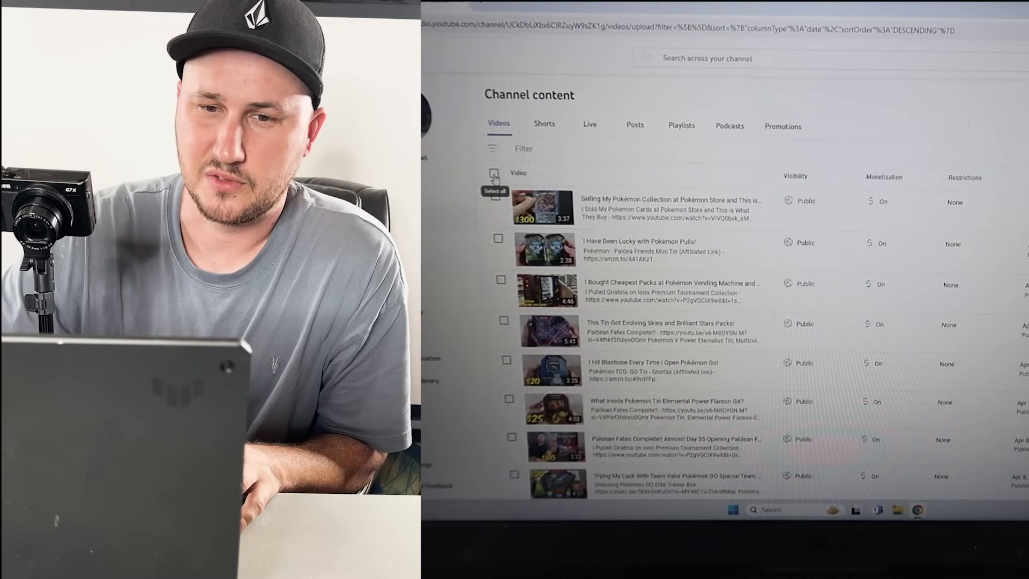
{"action": "left_click", "coordinate": [497, 173]}
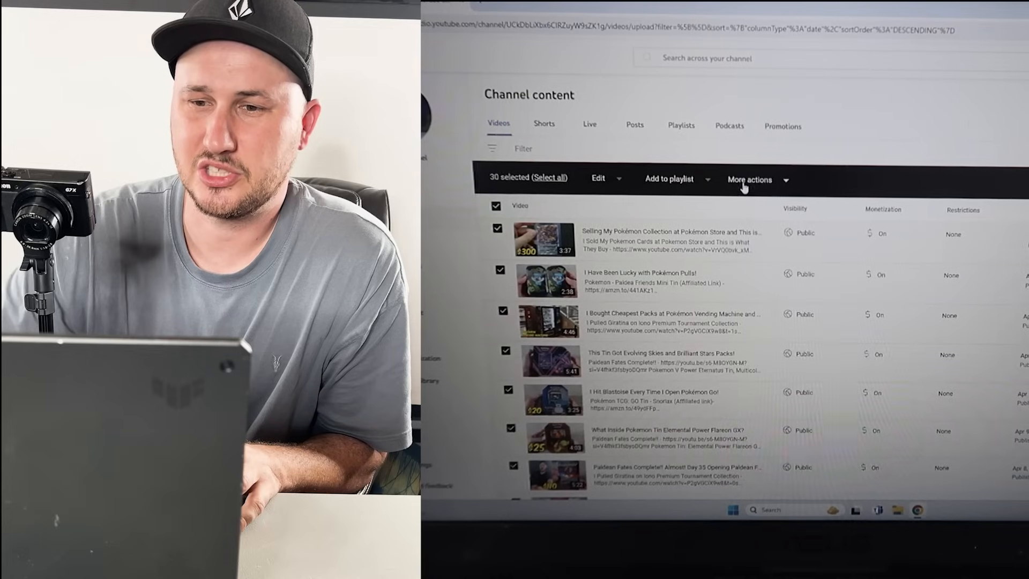
{"action": "left_click", "coordinate": [751, 179]}
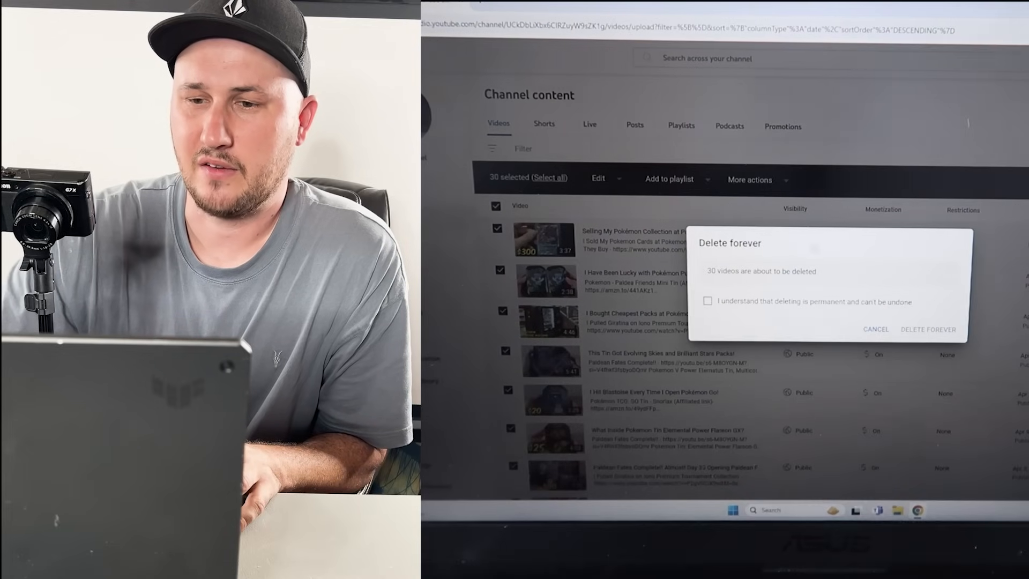
{"action": "left_click", "coordinate": [708, 301]}
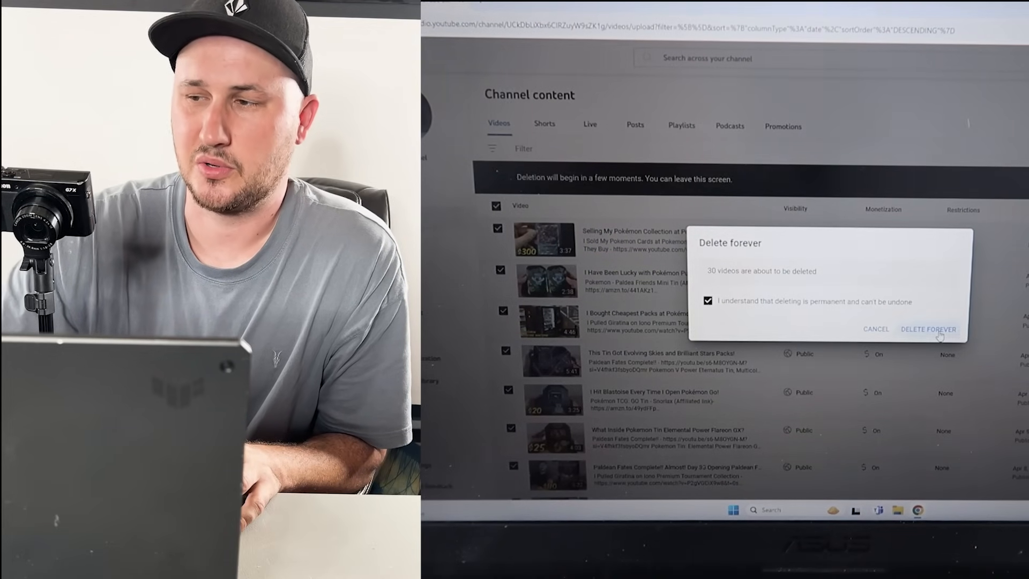
{"action": "left_click", "coordinate": [927, 328]}
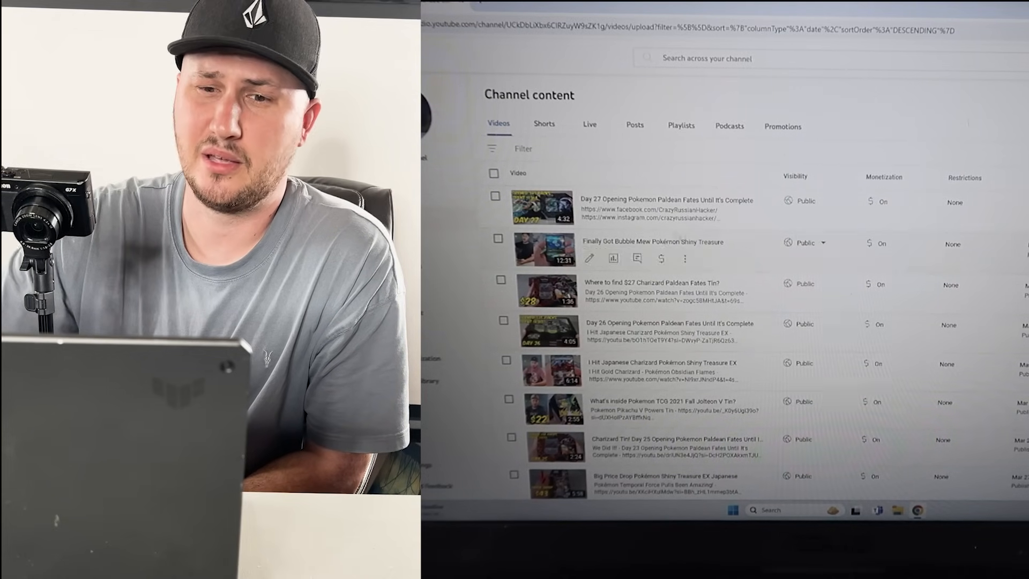
- Select every video on the reloaded page starting with Day 27 Paldean Fates
{"action": "left_click", "coordinate": [494, 172]}
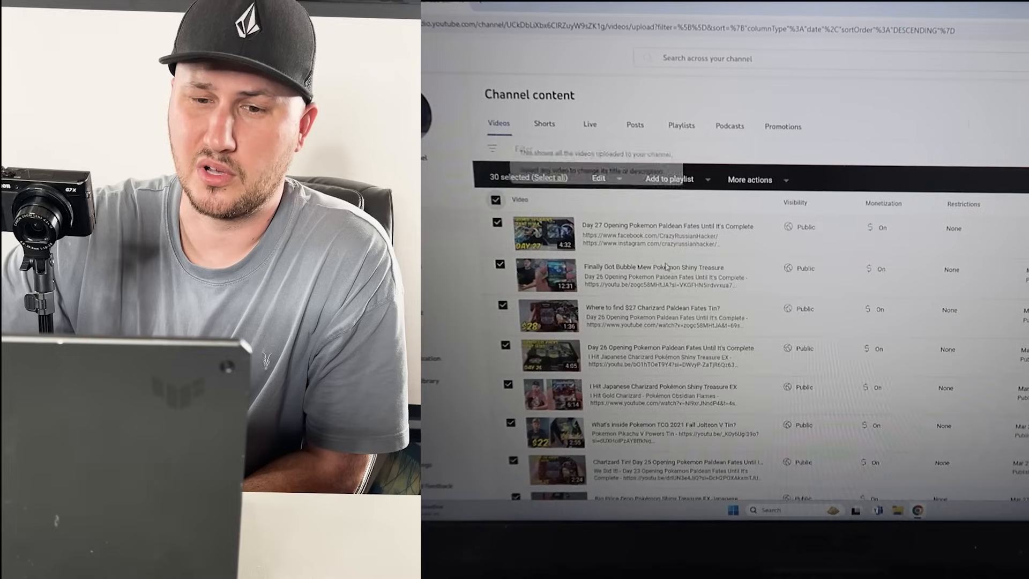
{"action": "scroll", "scroll_direction": "down", "scroll_amount": 3}
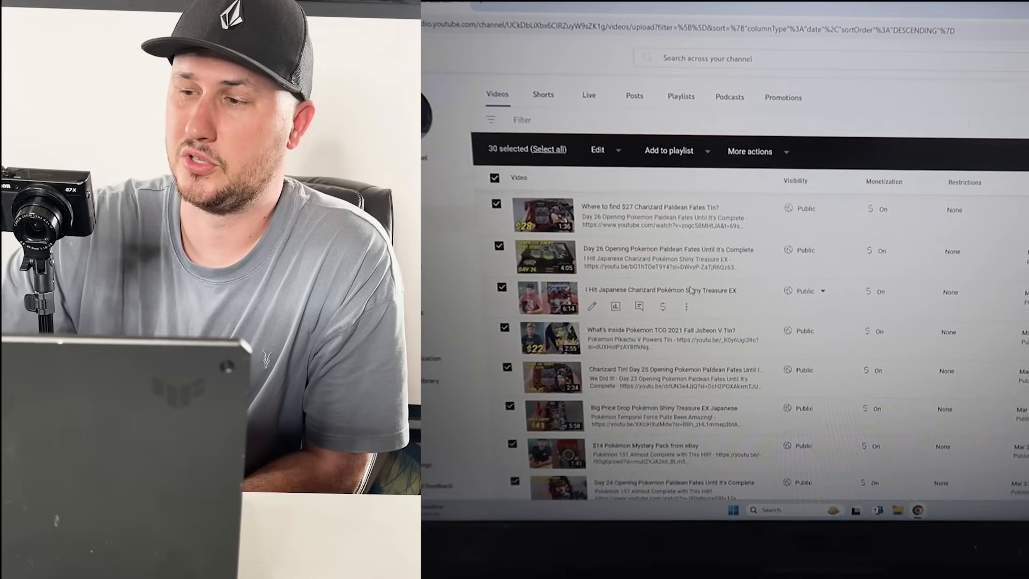
{"action": "scroll", "scroll_direction": "down", "scroll_amount": 3}
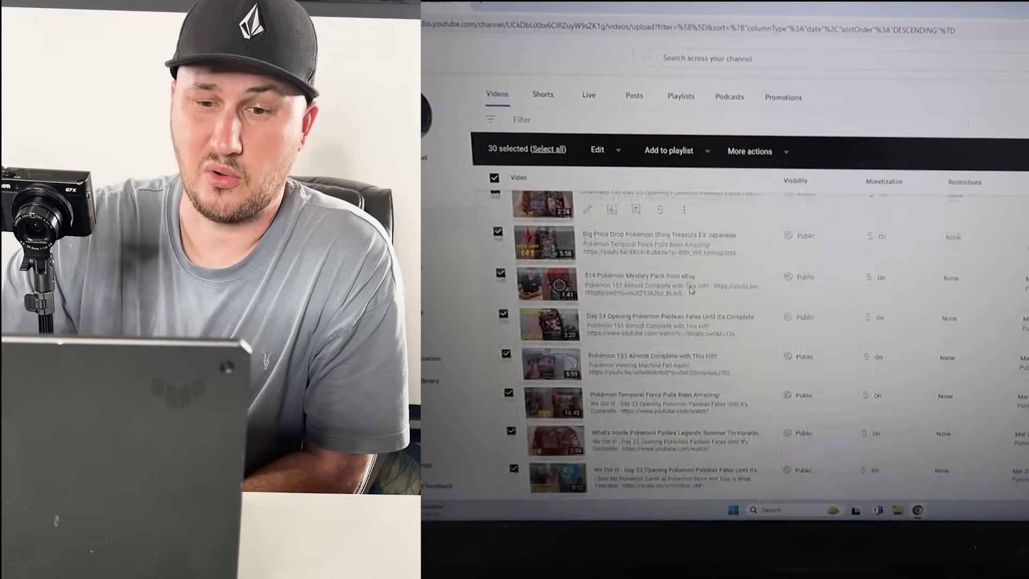
{"action": "scroll", "scroll_direction": "down", "scroll_amount": 3}
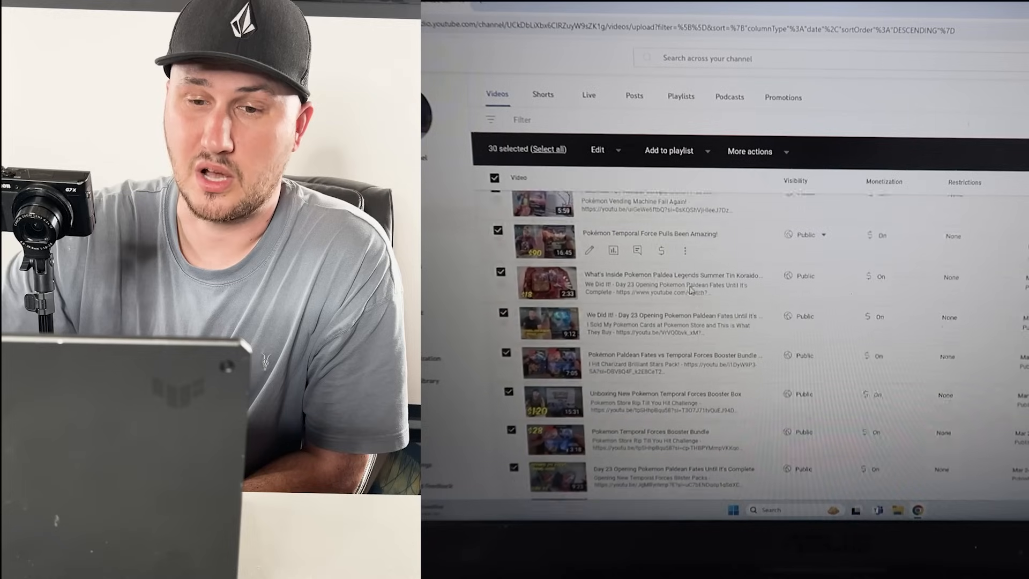
{"action": "scroll", "scroll_direction": "down", "scroll_amount": 3}
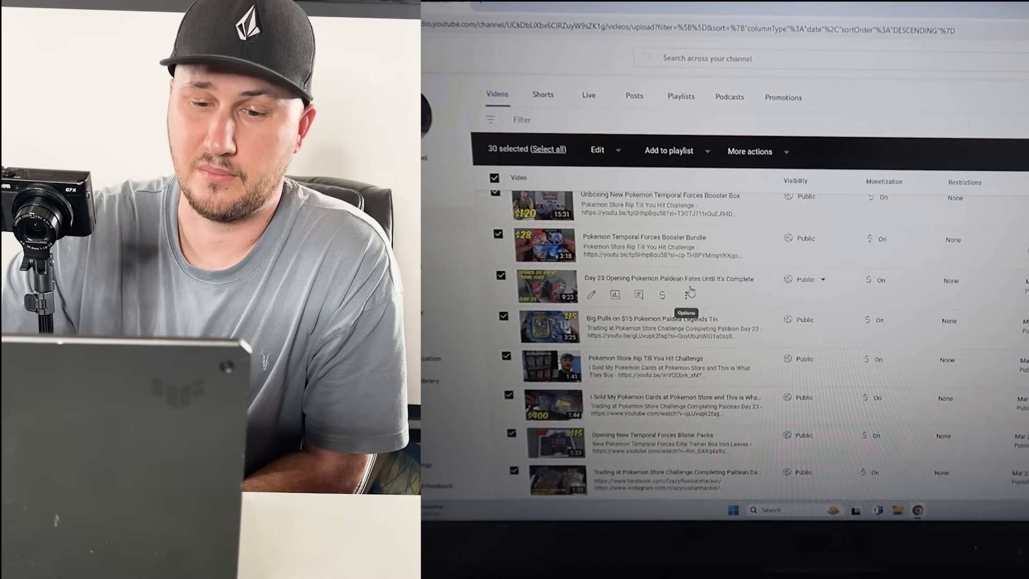
{"action": "scroll", "scroll_direction": "down", "scroll_amount": 3}
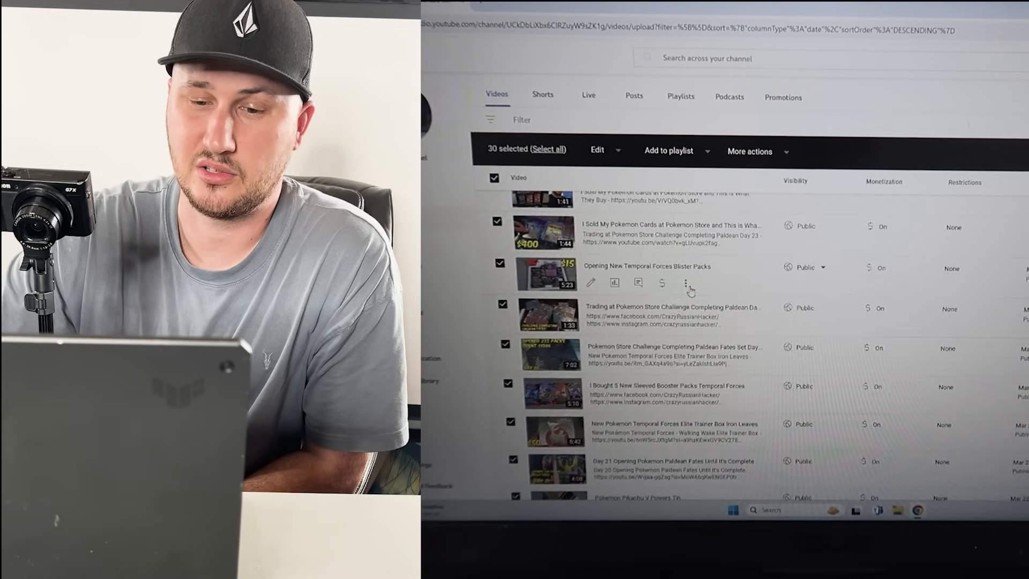
{"action": "scroll", "scroll_direction": "down", "scroll_amount": 3}
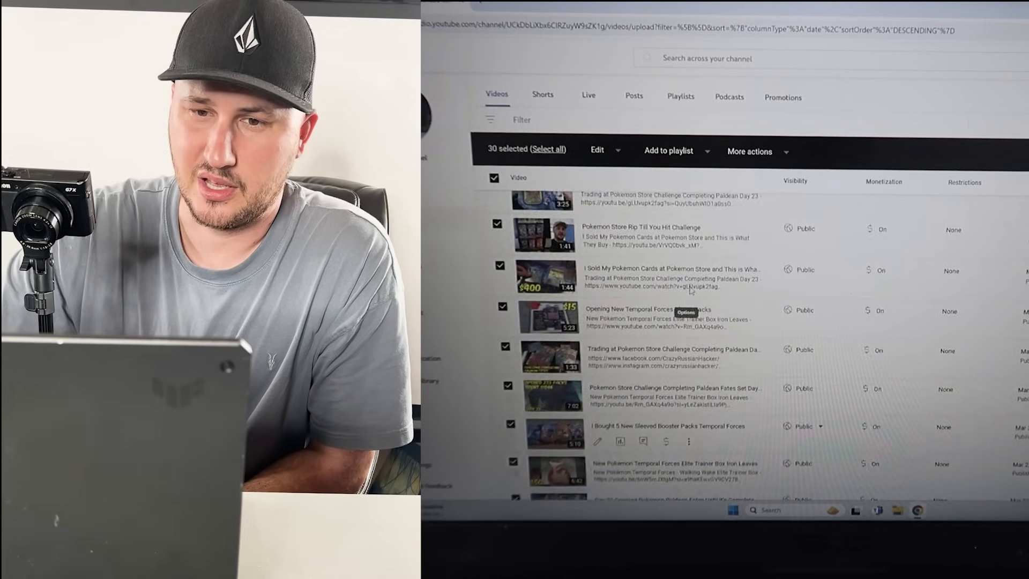
{"action": "scroll", "scroll_direction": "down", "scroll_amount": 3}
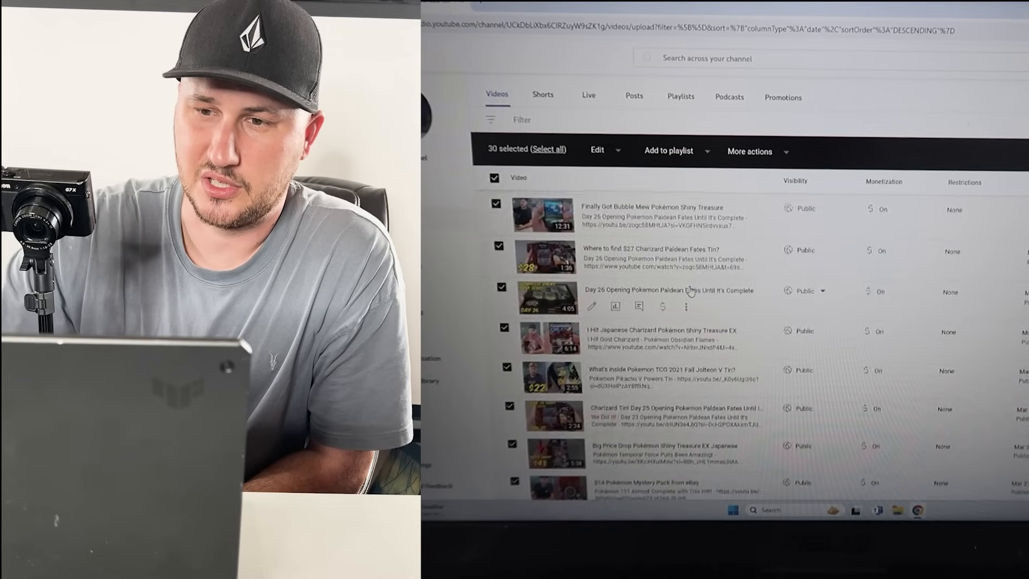
{"action": "scroll", "scroll_direction": "up", "scroll_amount": 3}
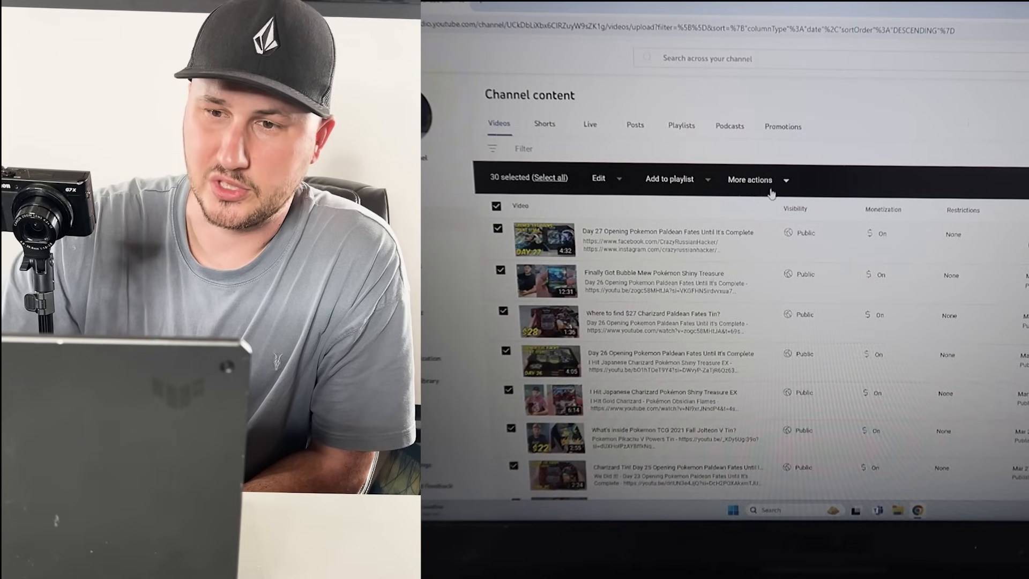
- Choose Delete forever for the selected 30 videos and acknowledge the permanent deletion
{"action": "left_click", "coordinate": [750, 179]}
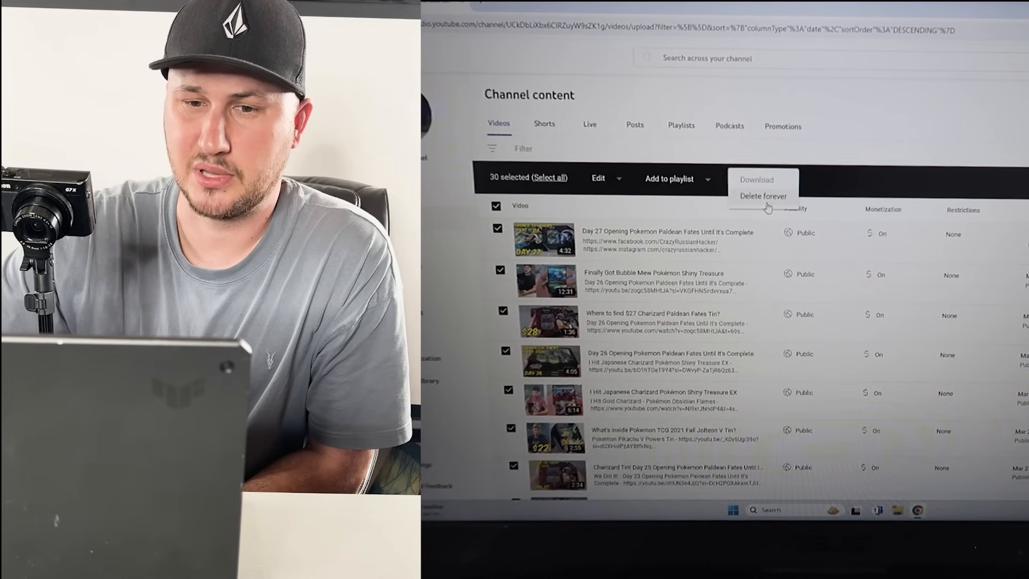
{"action": "left_click", "coordinate": [763, 196]}
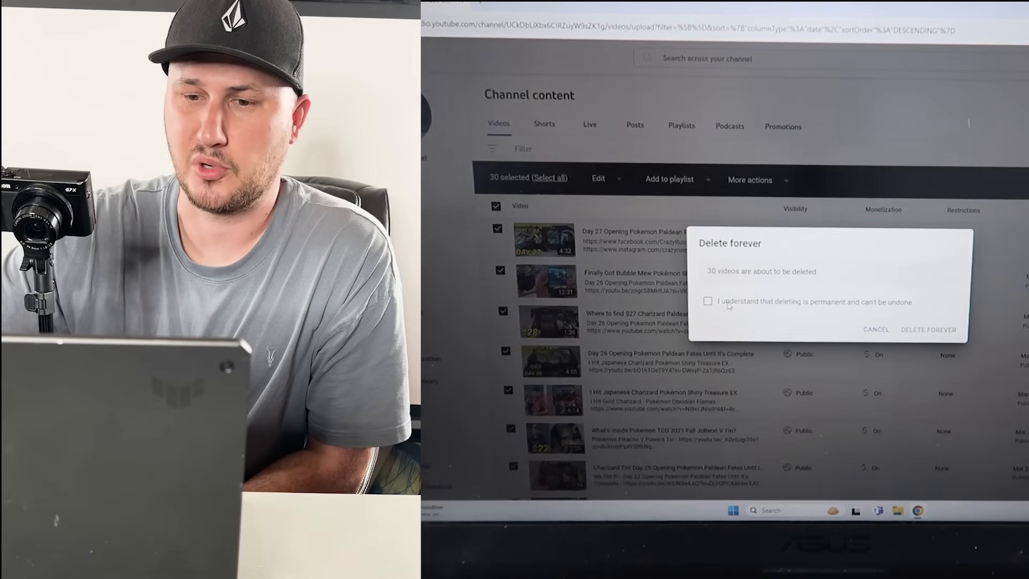
{"action": "left_click", "coordinate": [927, 330]}
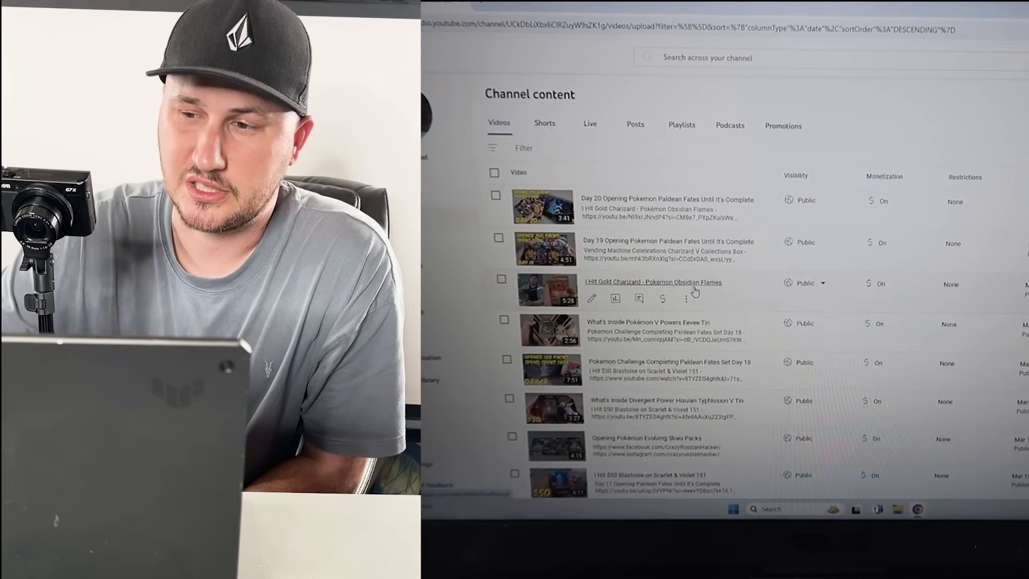
- Review the list and select all videos on the page starting with Day 20 Paldean Fates
{"action": "scroll", "scroll_direction": "down", "scroll_amount": 3}
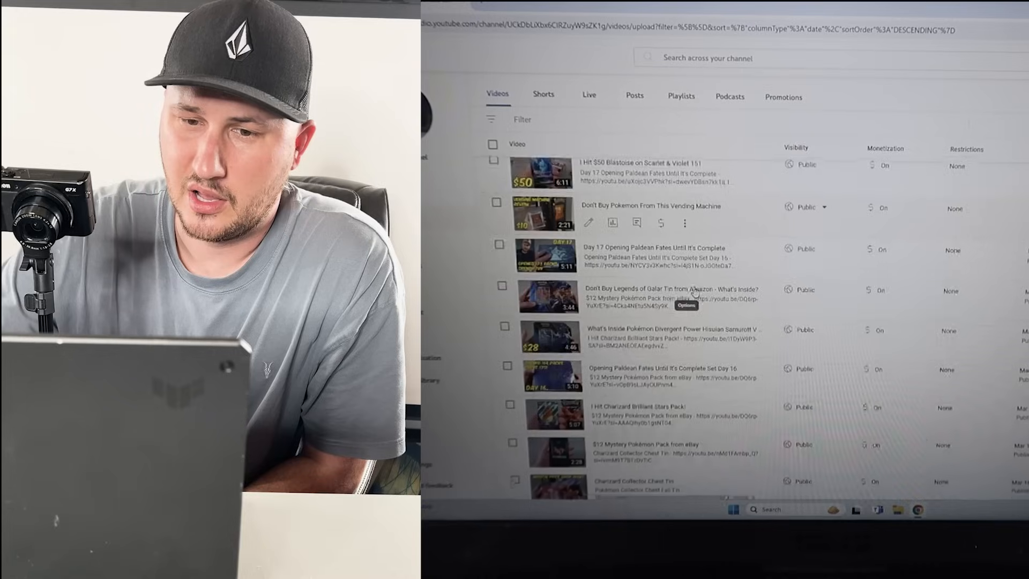
{"action": "scroll", "scroll_direction": "down", "scroll_amount": 3}
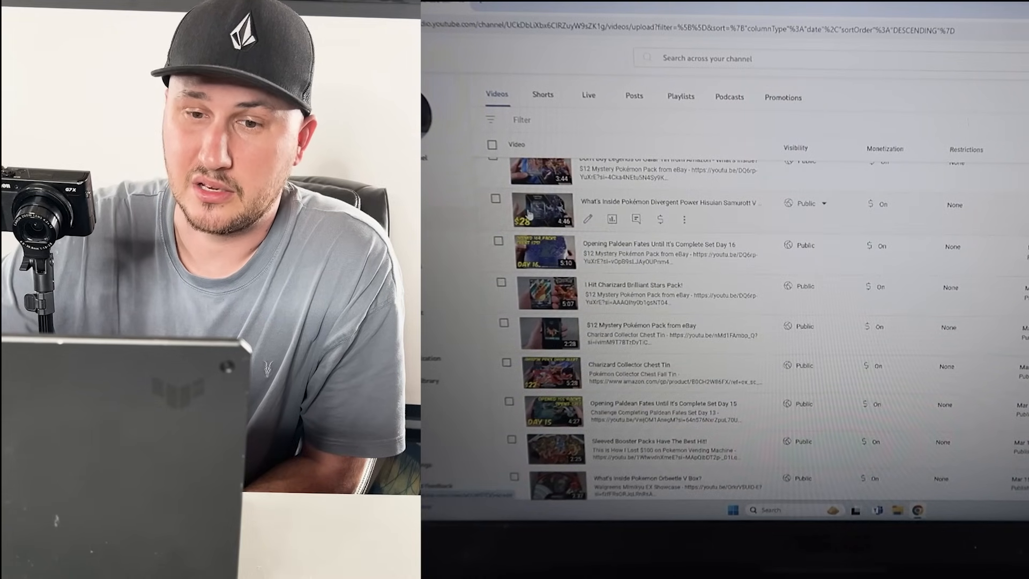
{"action": "left_click", "coordinate": [588, 219]}
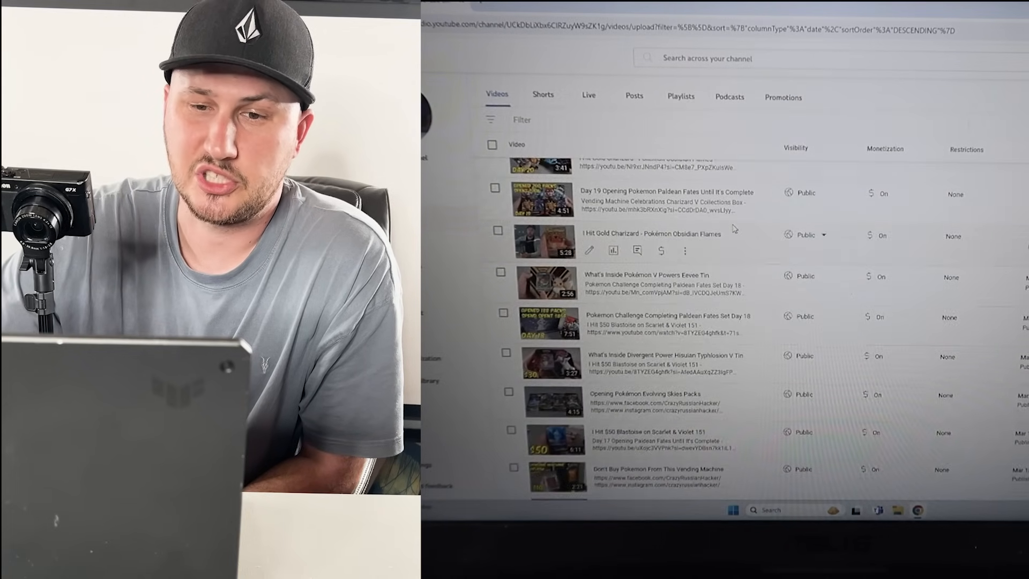
{"action": "left_click", "coordinate": [491, 145]}
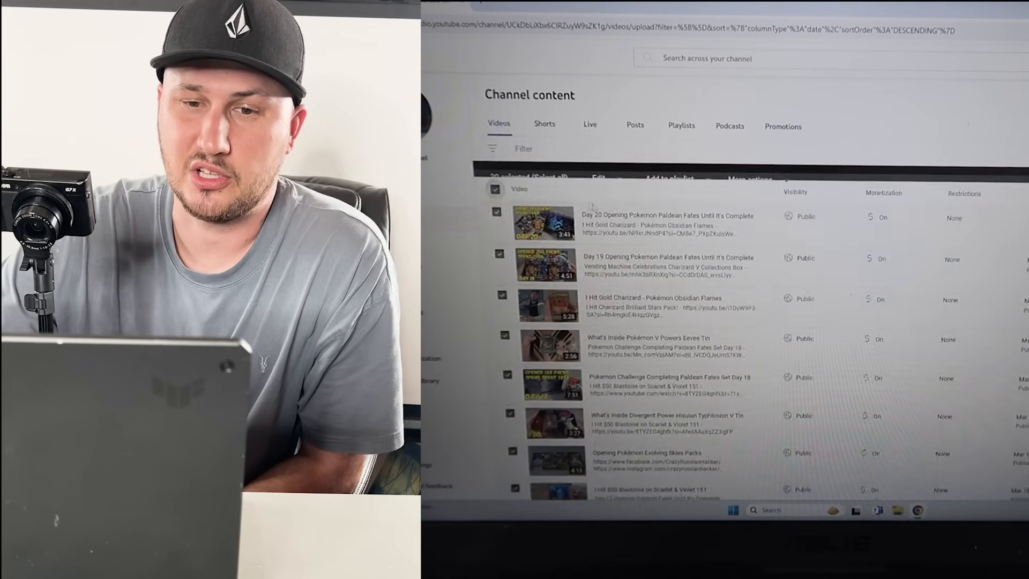
{"action": "scroll", "scroll_direction": "down", "scroll_amount": 3}
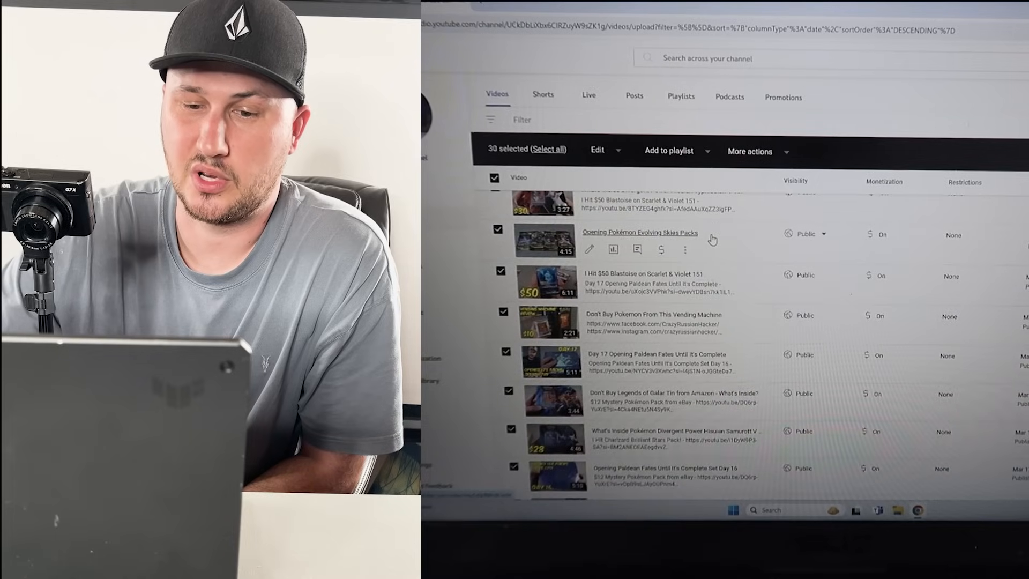
{"action": "scroll", "scroll_direction": "down", "scroll_amount": 3}
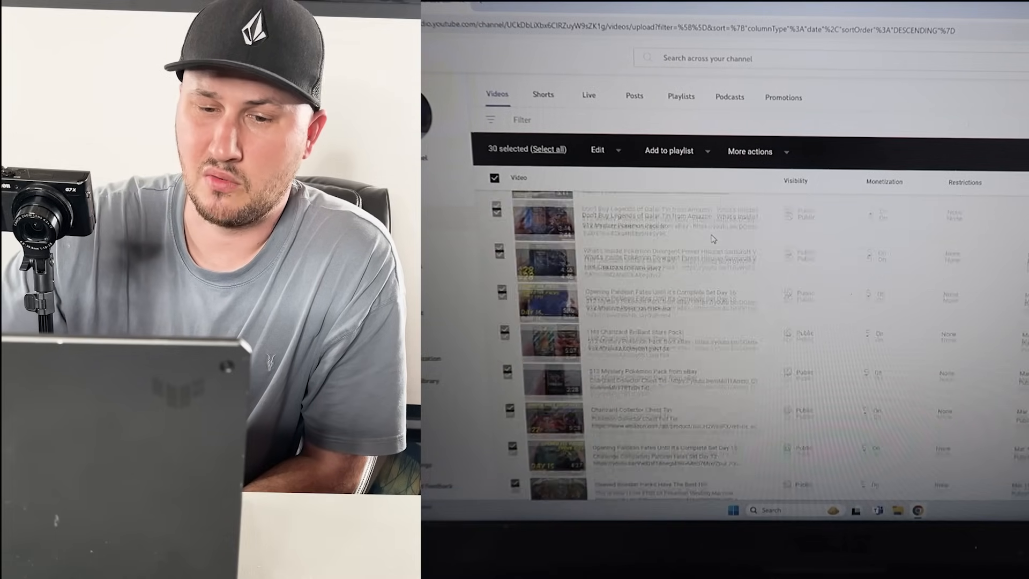
{"action": "scroll", "scroll_direction": "down", "scroll_amount": 3}
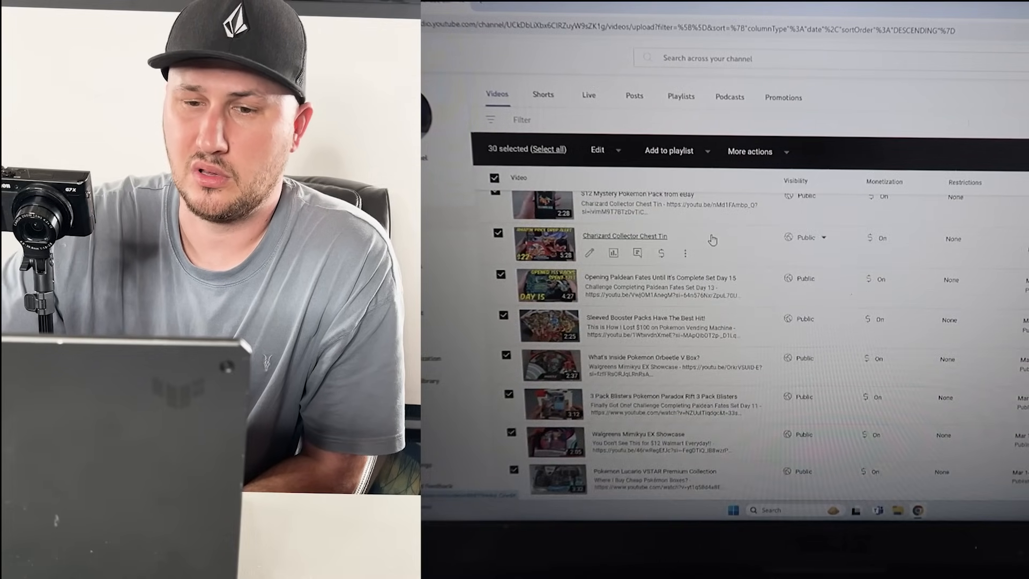
{"action": "scroll", "scroll_direction": "down", "scroll_amount": 3}
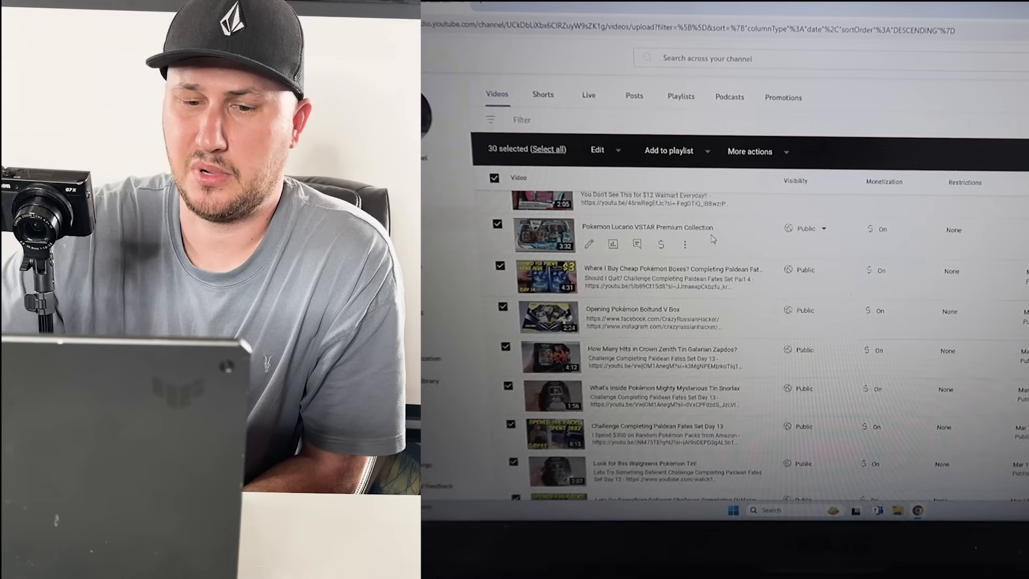
{"action": "scroll", "scroll_direction": "up", "scroll_amount": 3}
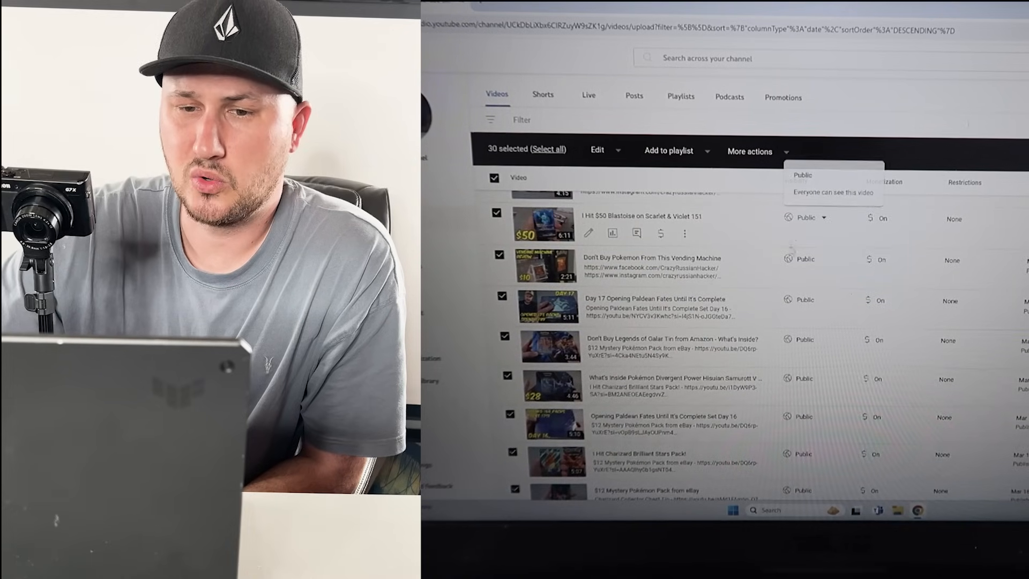
{"action": "scroll", "scroll_direction": "up", "scroll_amount": 3}
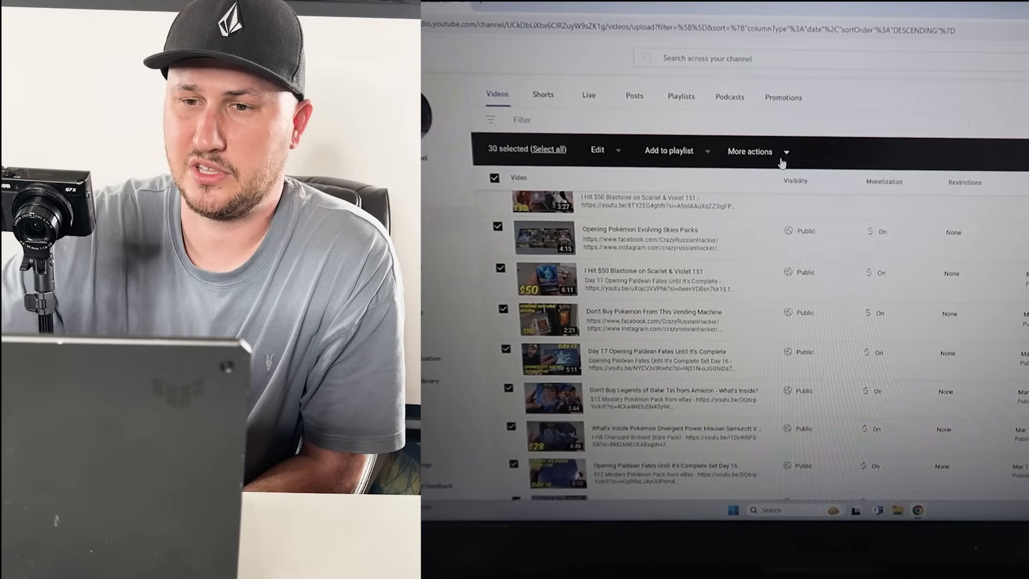
- Choose Delete forever, acknowledge permanence and confirm deletion of the fifth 30-video batch
{"action": "left_click", "coordinate": [750, 151]}
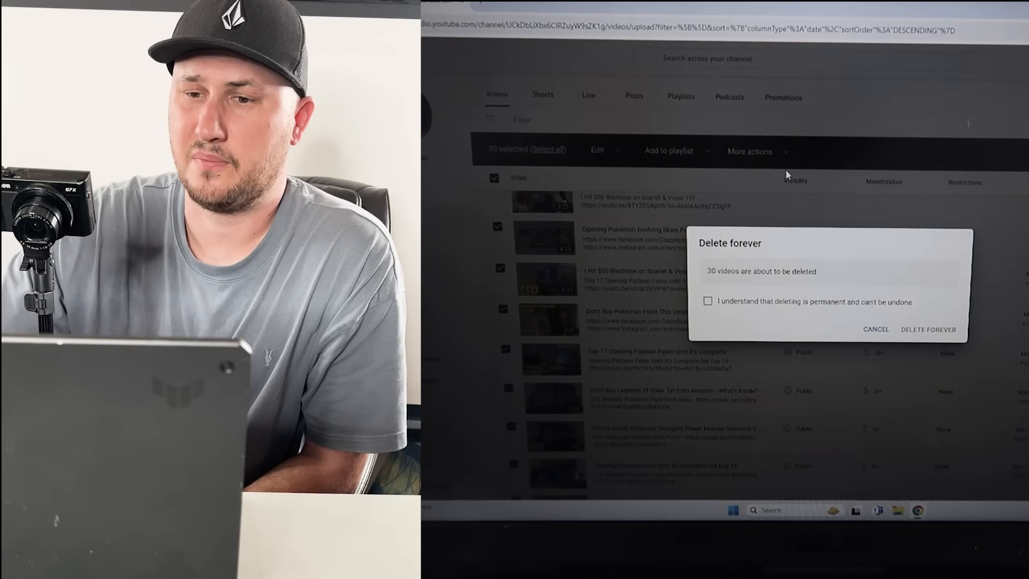
{"action": "left_click", "coordinate": [708, 301]}
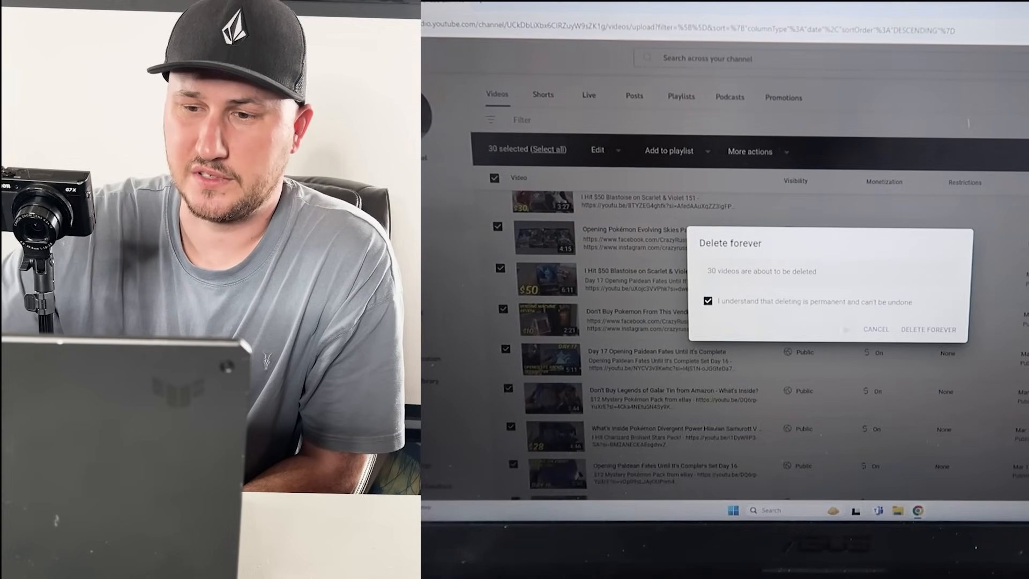
{"action": "left_click", "coordinate": [928, 328]}
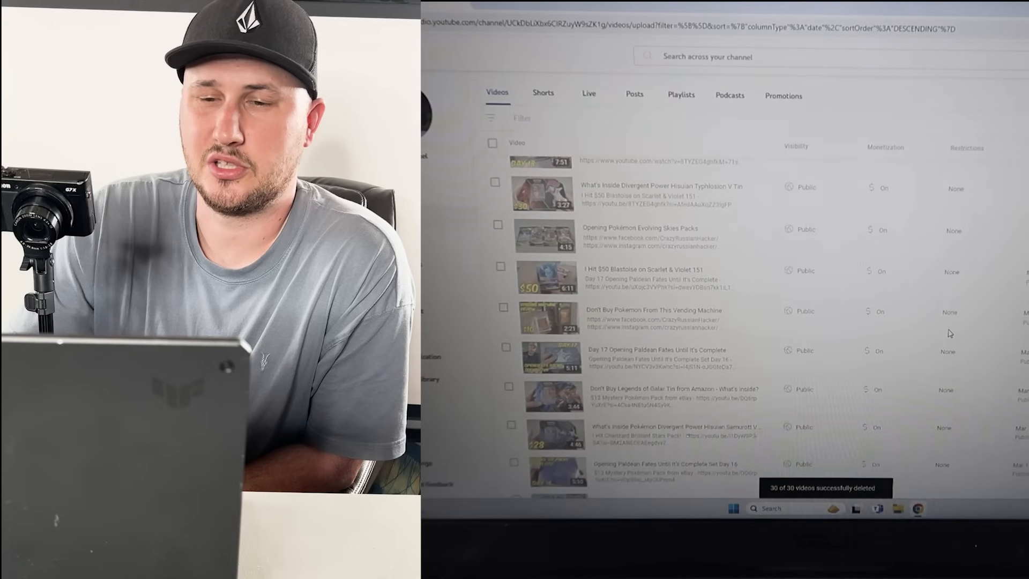
{"action": "scroll", "scroll_direction": "down", "scroll_amount": 3}
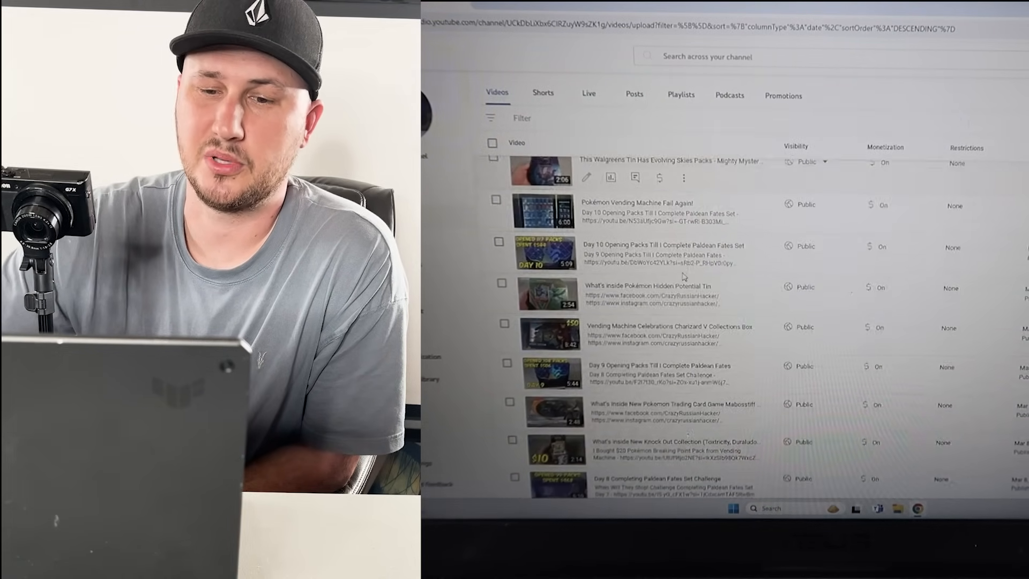
{"action": "scroll", "scroll_direction": "down", "scroll_amount": 3}
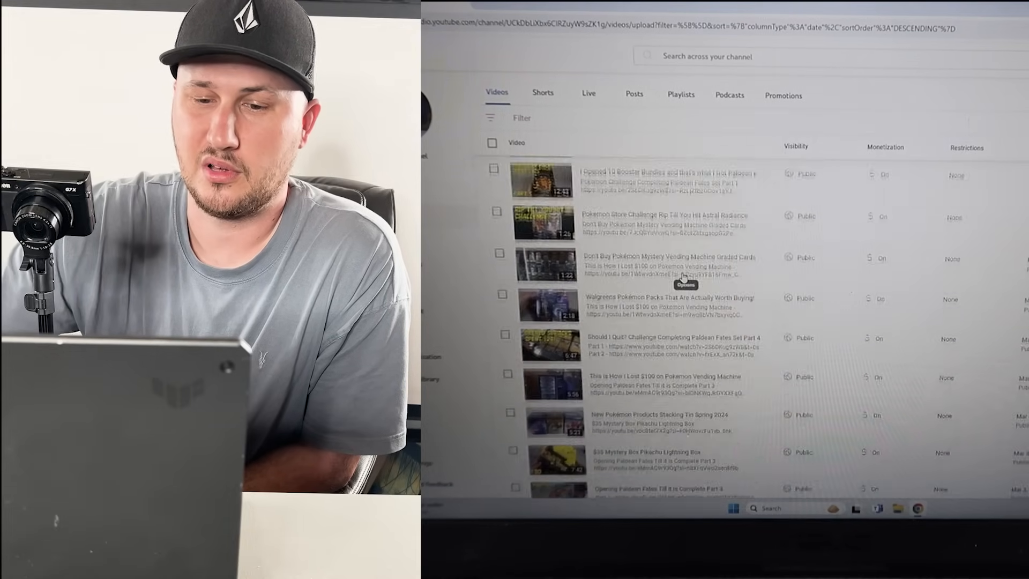
{"action": "scroll", "scroll_direction": "up", "scroll_amount": 3}
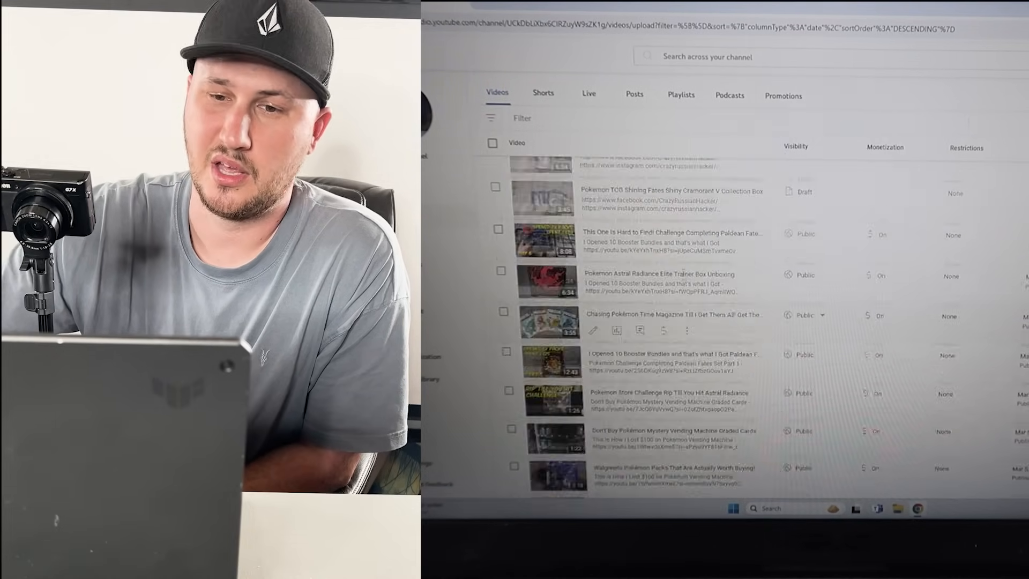
{"action": "scroll", "scroll_direction": "up", "scroll_amount": 3}
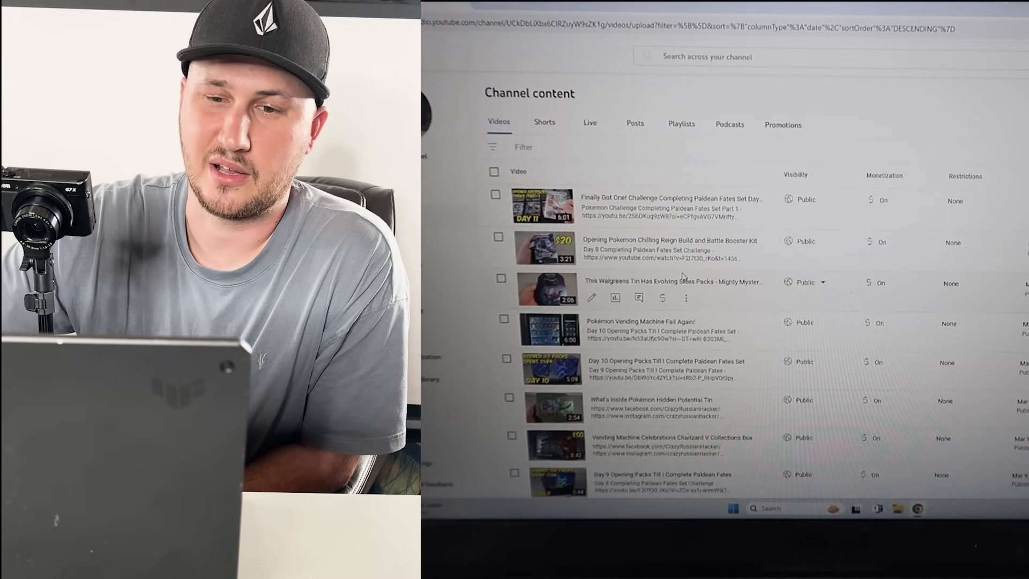
- Select all 30 videos and confirm Delete forever for the sixth batch
{"action": "left_click", "coordinate": [494, 172]}
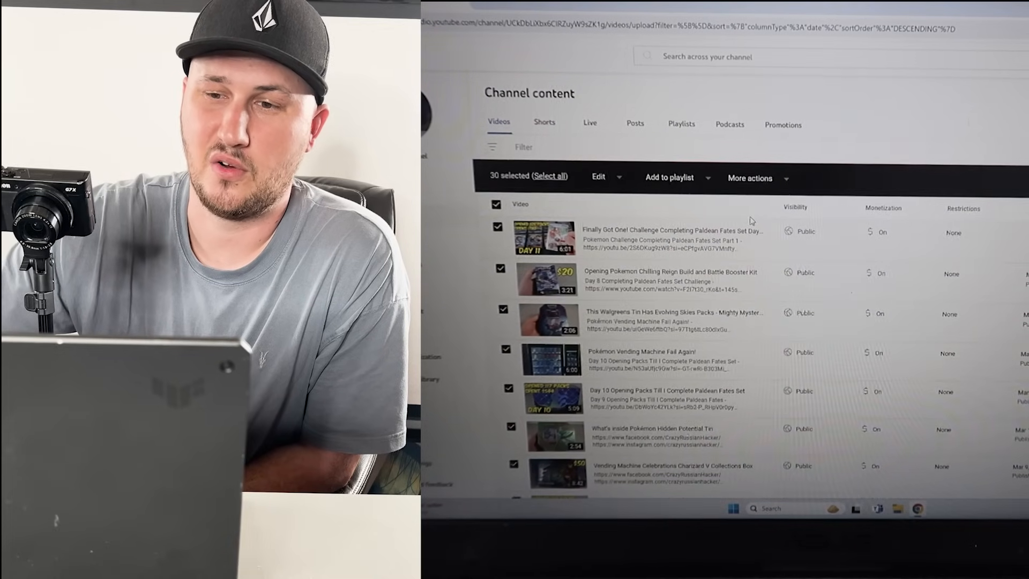
{"action": "left_click", "coordinate": [751, 178]}
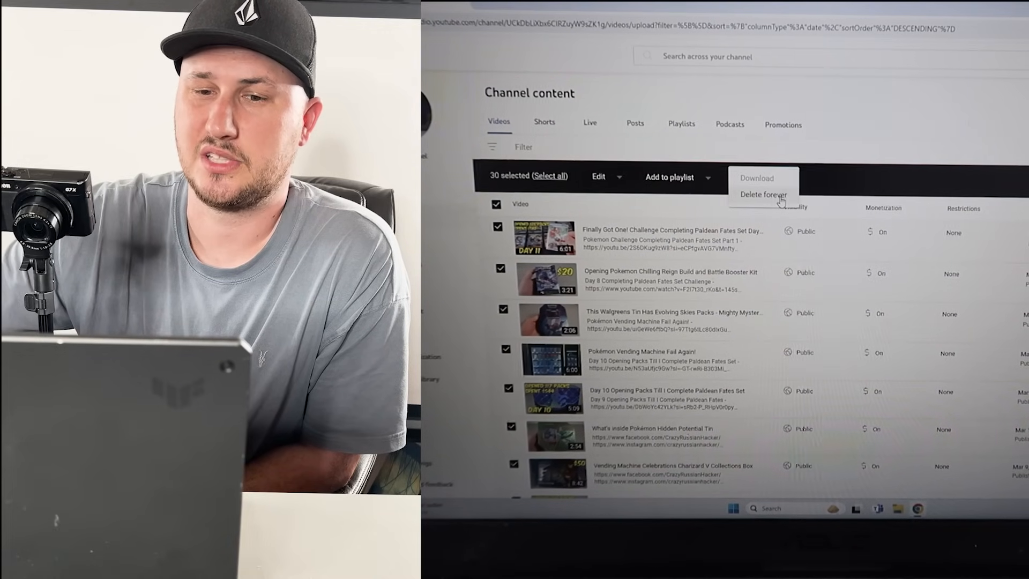
{"action": "left_click", "coordinate": [767, 194]}
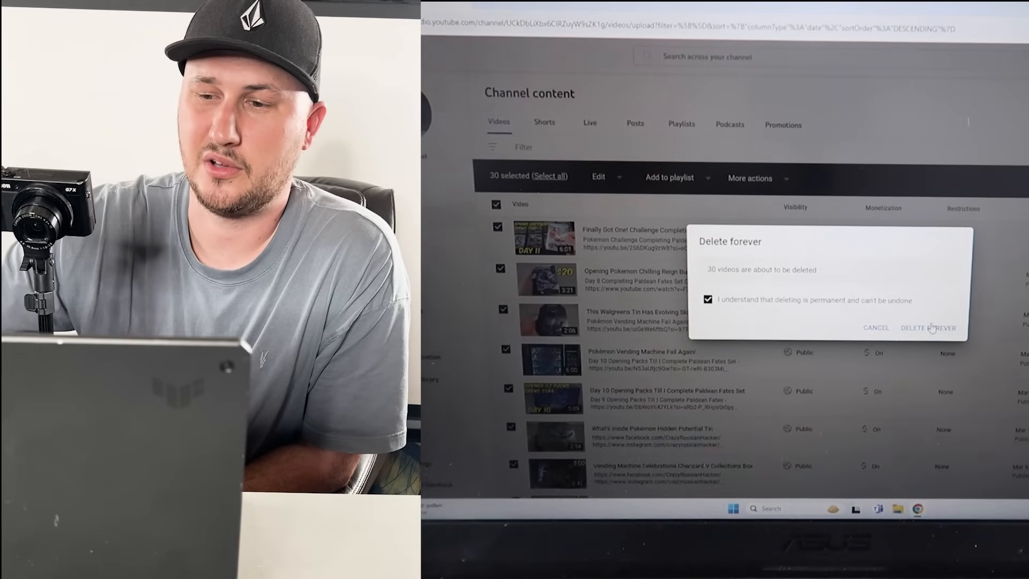
{"action": "left_click", "coordinate": [929, 328]}
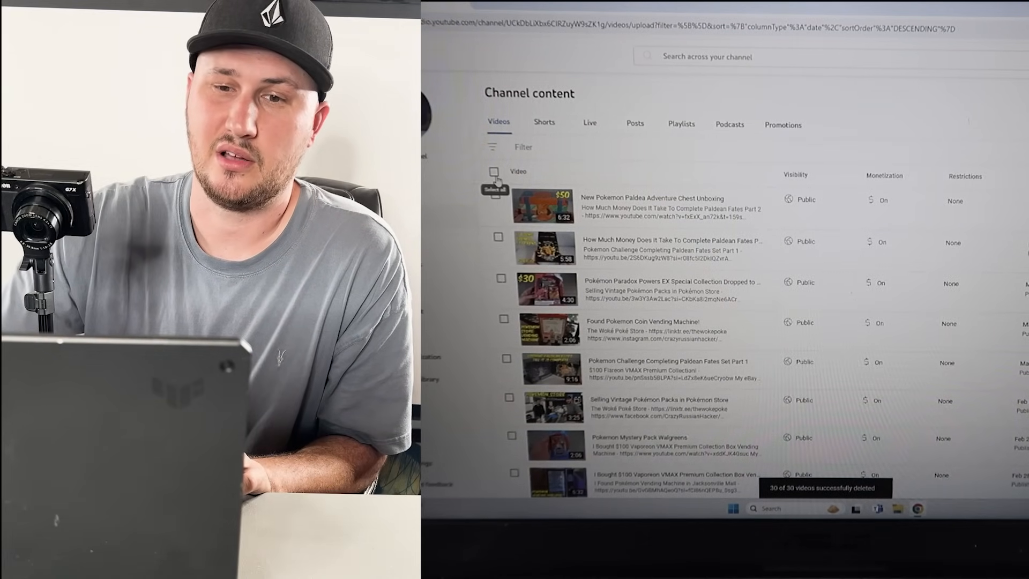
- Select all 30 videos, review the list and confirm Delete forever for the seventh batch
{"action": "left_click", "coordinate": [494, 173]}
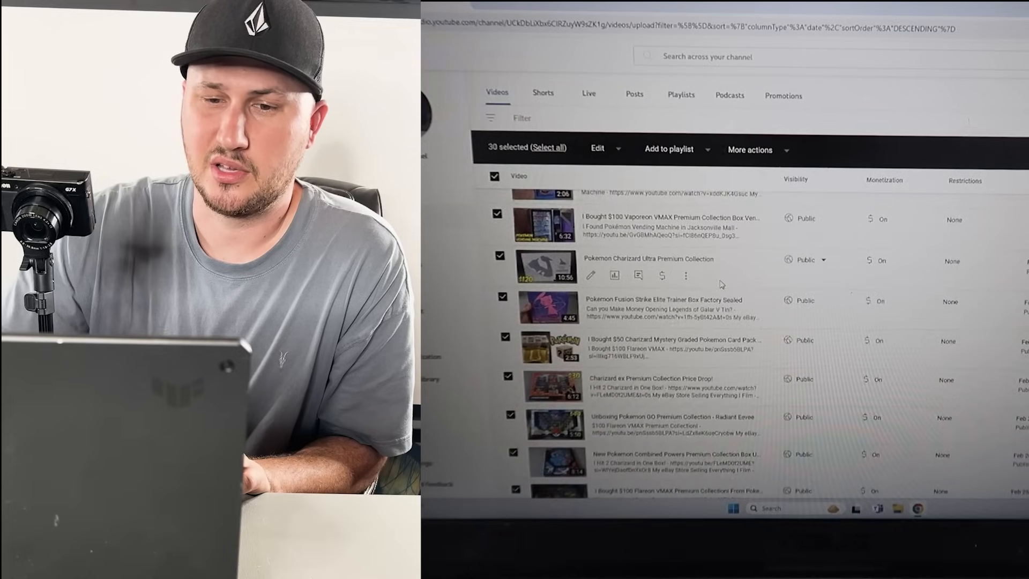
{"action": "scroll", "scroll_direction": "down", "scroll_amount": 3}
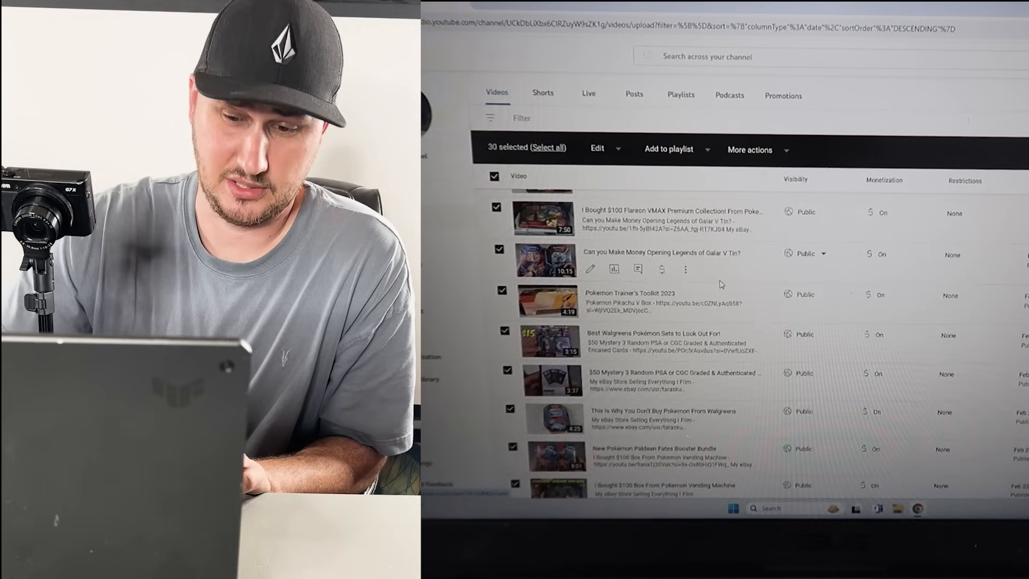
{"action": "scroll", "scroll_direction": "down", "scroll_amount": 3}
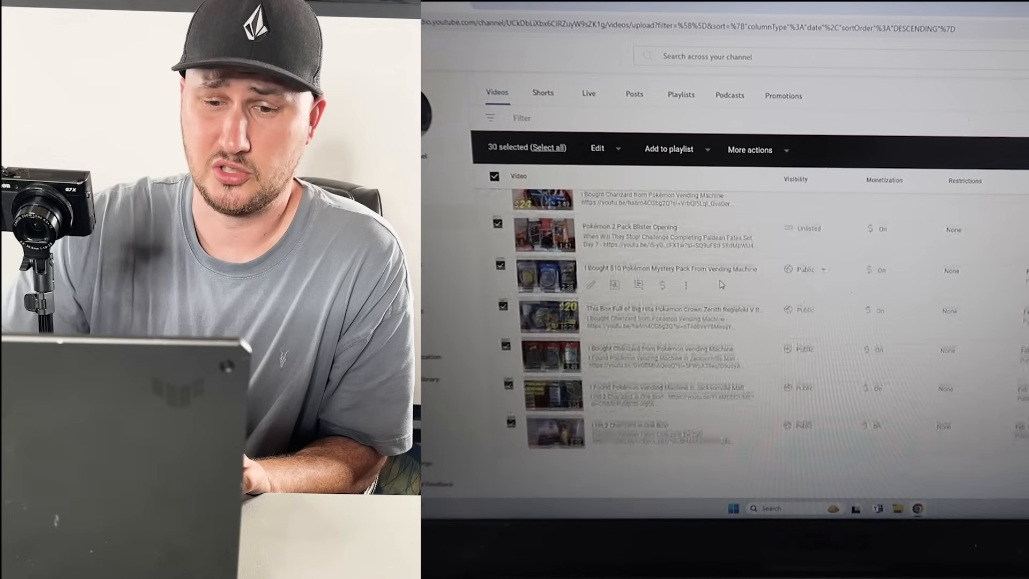
{"action": "scroll", "scroll_direction": "up", "scroll_amount": 3}
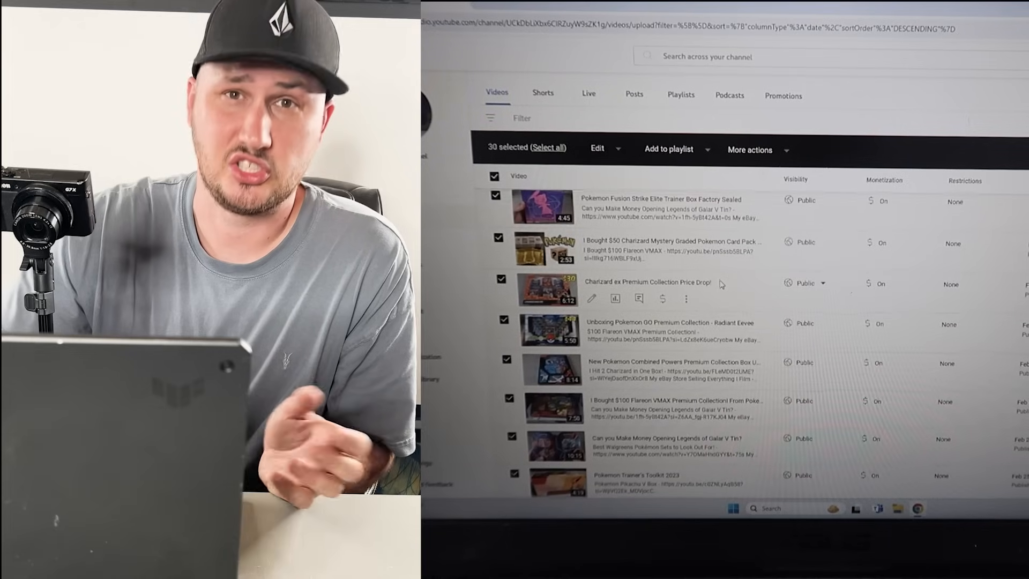
{"action": "scroll", "scroll_direction": "down", "scroll_amount": 3}
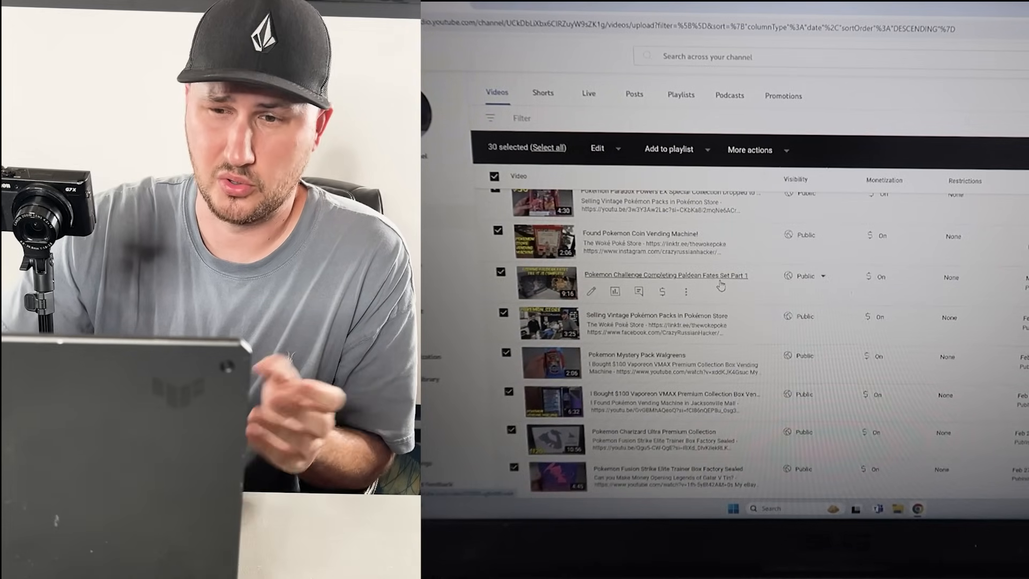
{"action": "scroll", "scroll_direction": "up", "scroll_amount": 3}
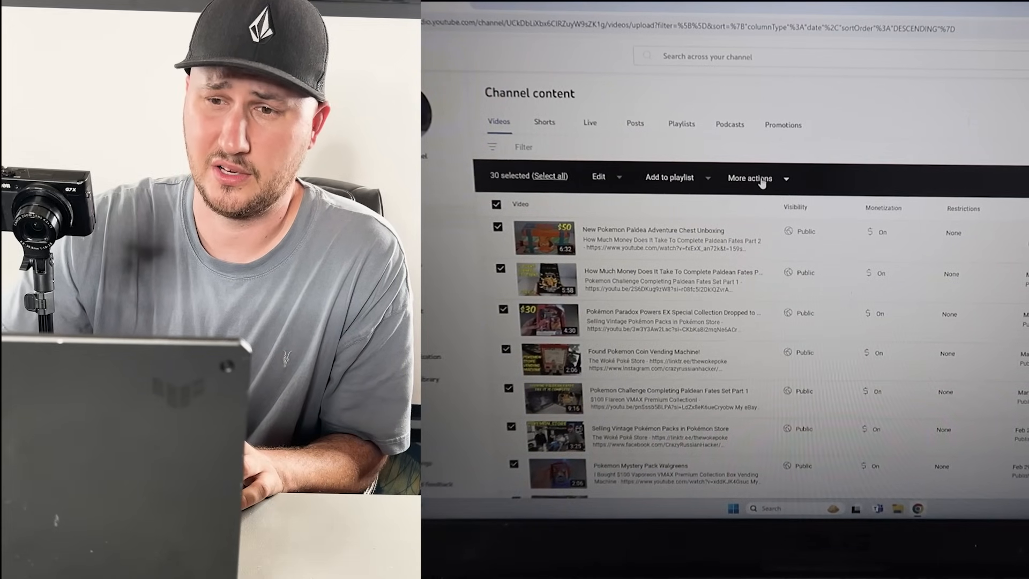
{"action": "left_click", "coordinate": [750, 178]}
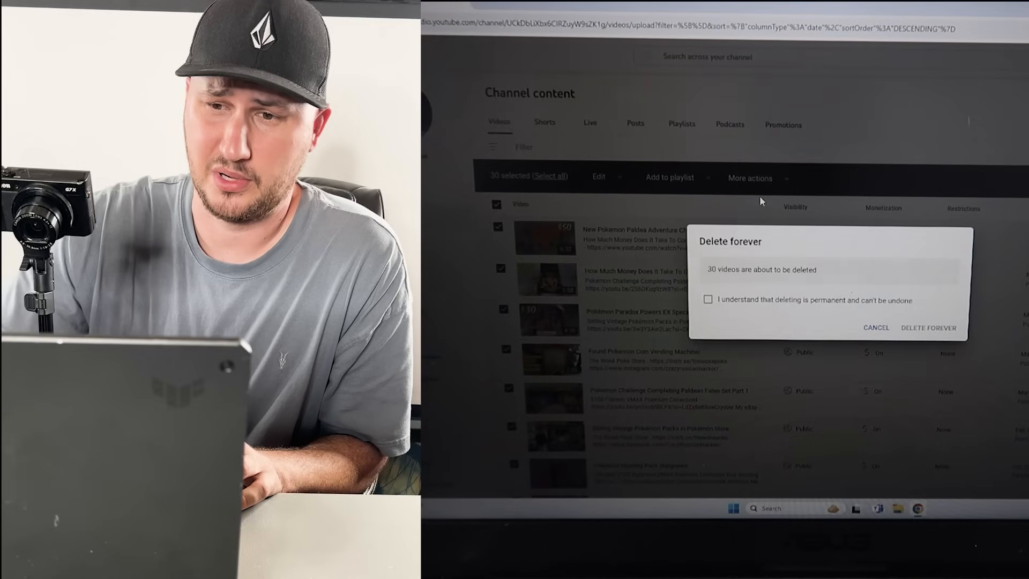
{"action": "left_click", "coordinate": [708, 300]}
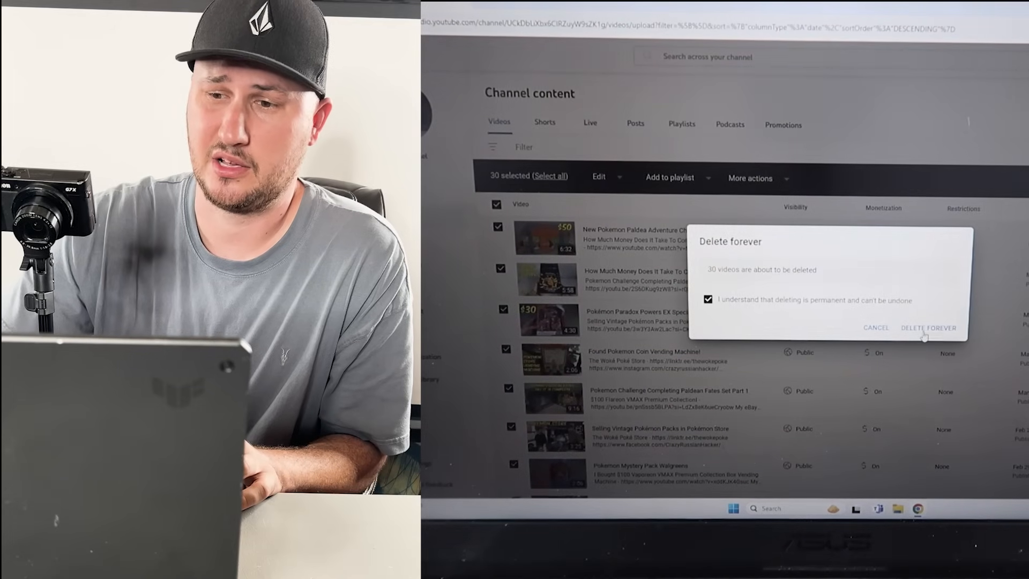
{"action": "left_click", "coordinate": [928, 327]}
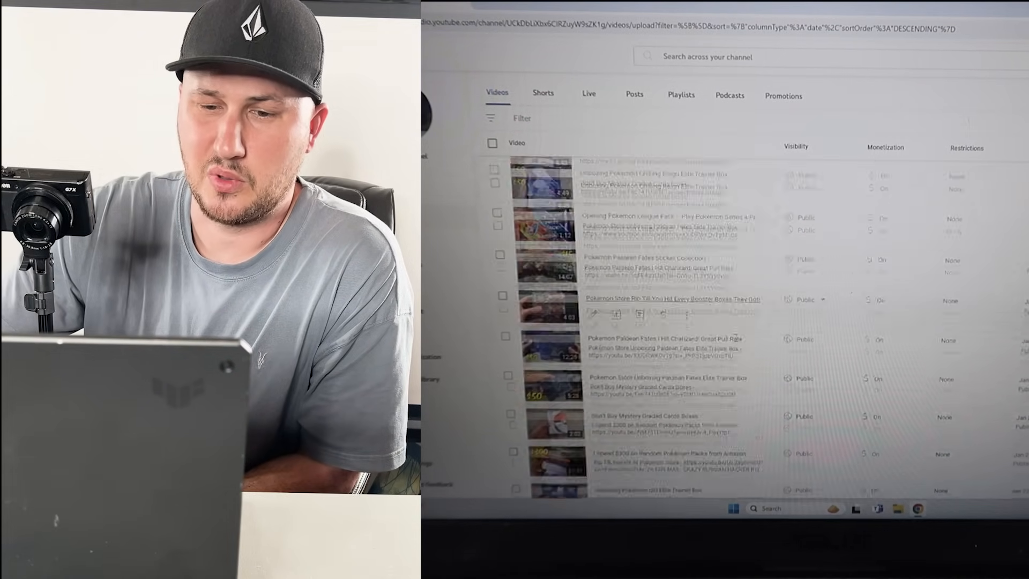
- Select all 30 videos led by the Paldean Fates Tin Iron Treads opening and confirm Delete forever
{"action": "scroll", "scroll_direction": "down", "scroll_amount": 3}
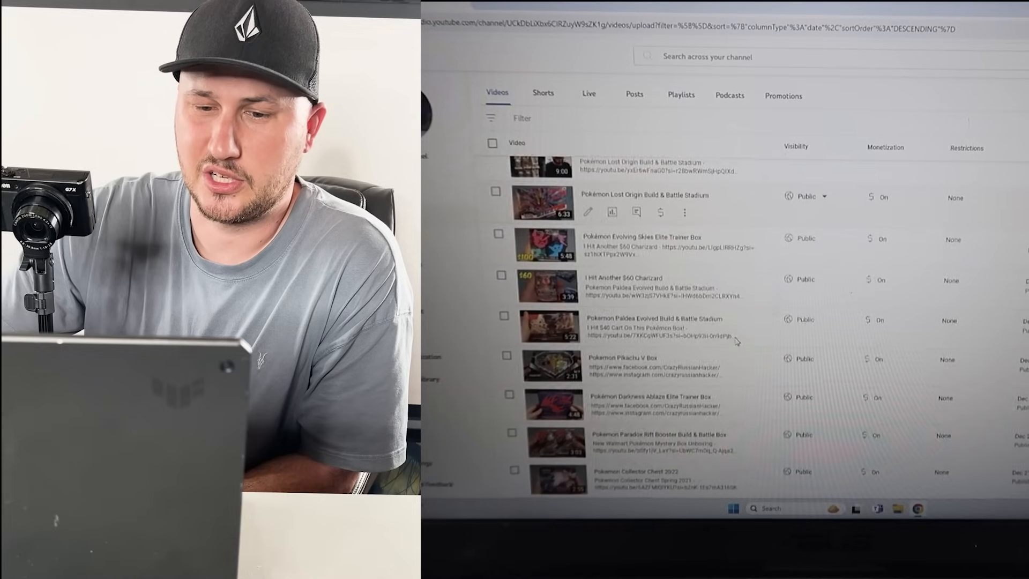
{"action": "scroll", "scroll_direction": "down", "scroll_amount": 3}
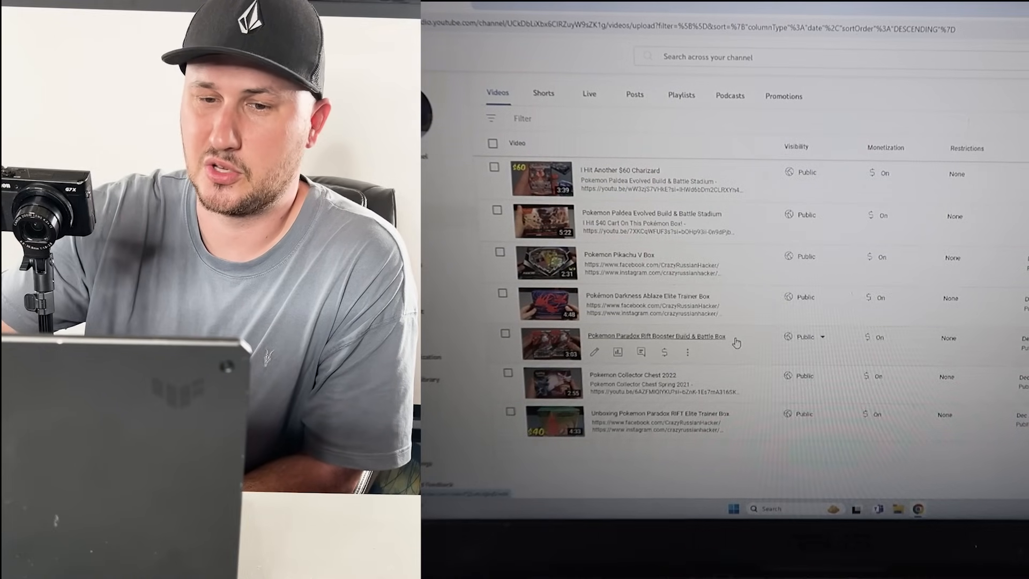
{"action": "scroll", "scroll_direction": "down", "scroll_amount": 3}
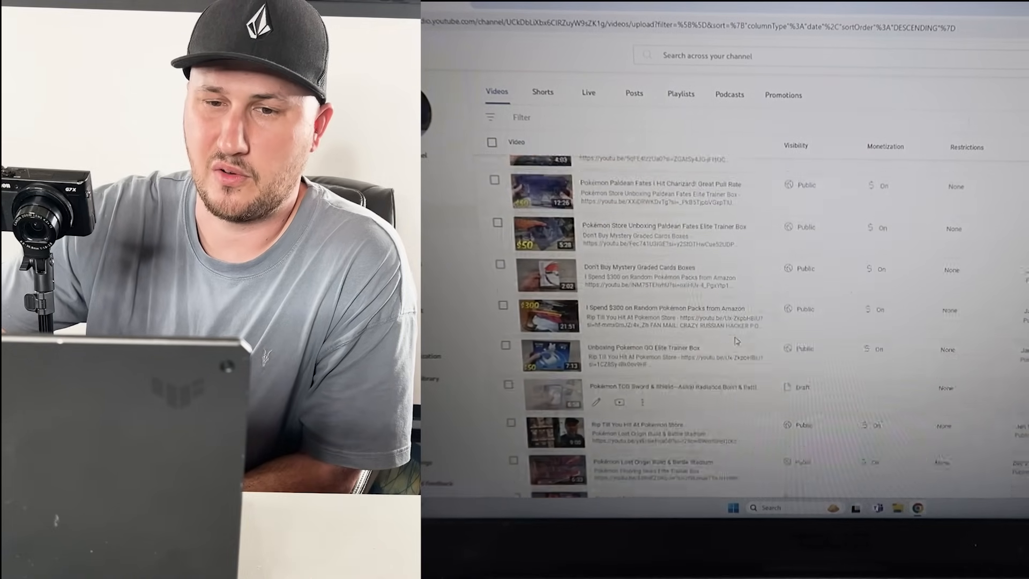
{"action": "scroll", "scroll_direction": "up", "scroll_amount": 3}
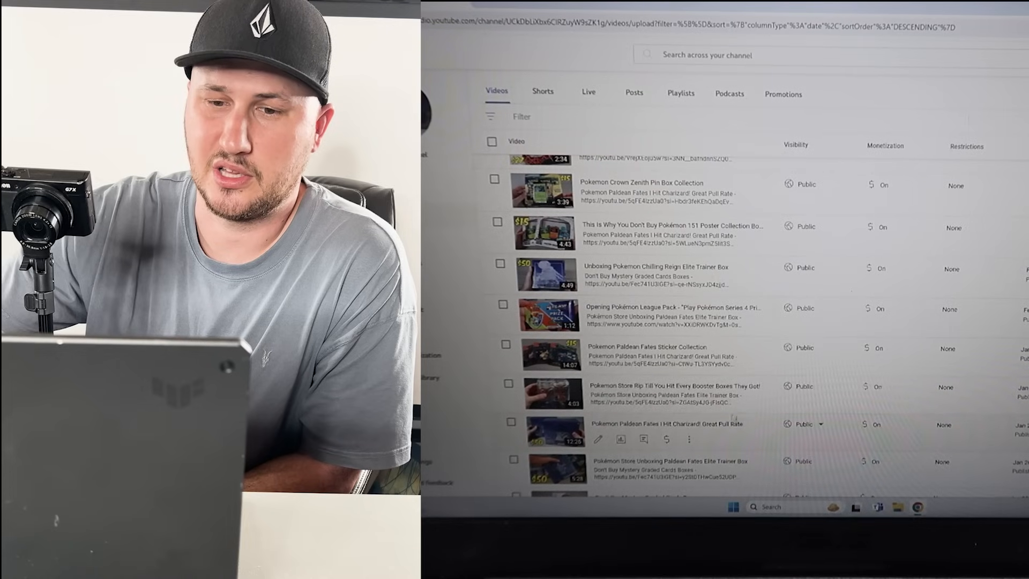
{"action": "scroll", "scroll_direction": "up", "scroll_amount": 3}
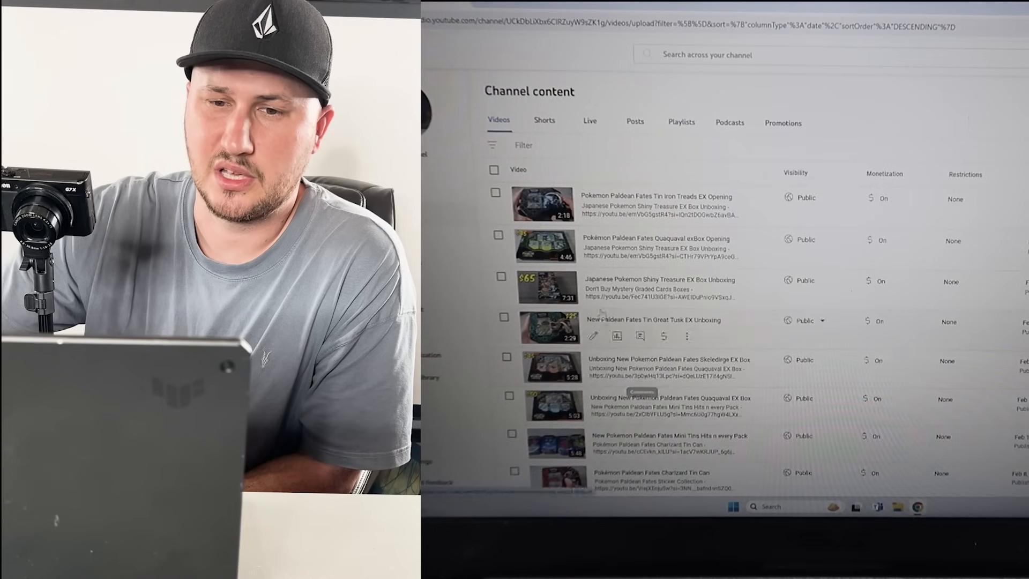
{"action": "left_click", "coordinate": [493, 169]}
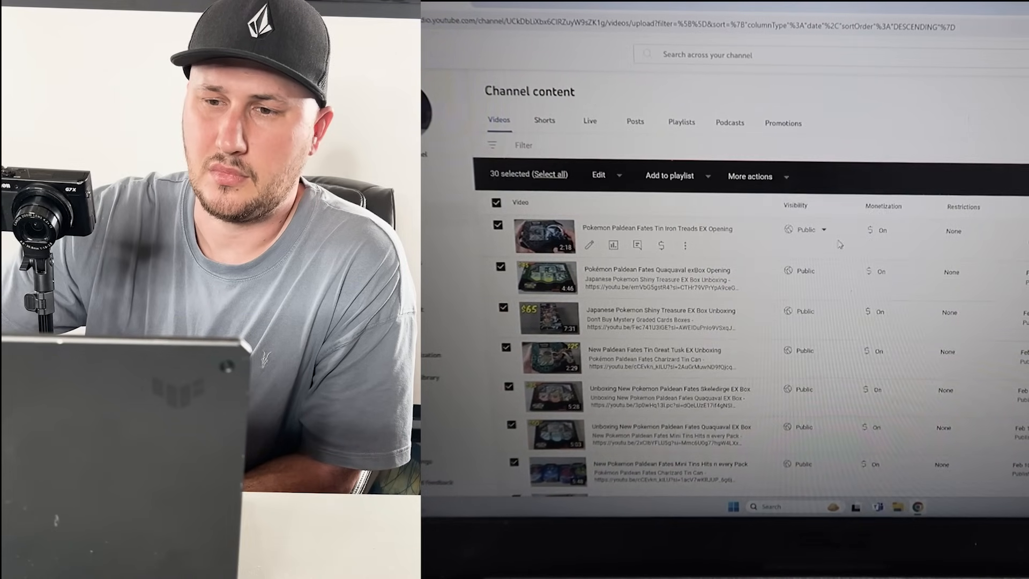
{"action": "left_click", "coordinate": [750, 176]}
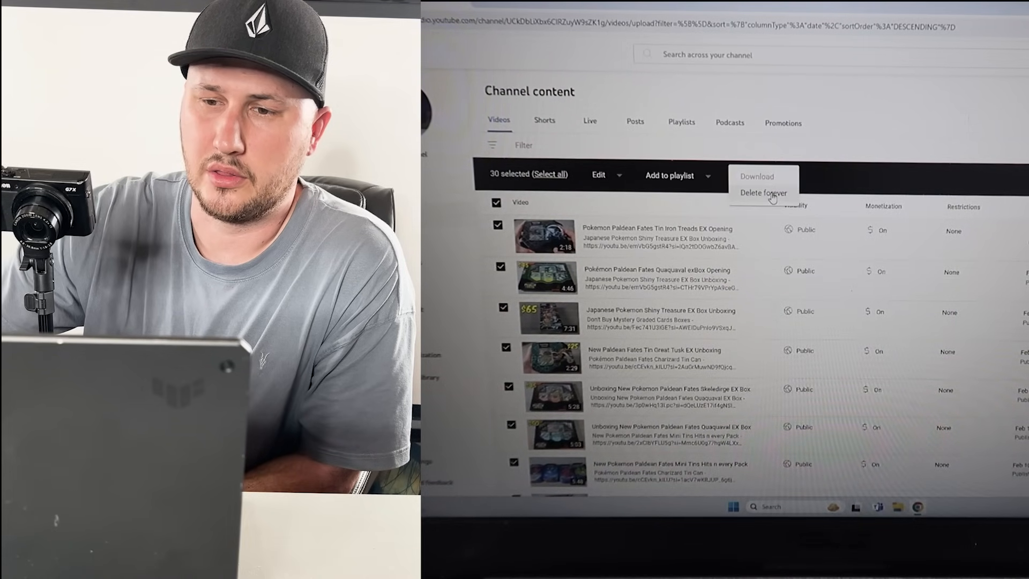
{"action": "left_click", "coordinate": [763, 192]}
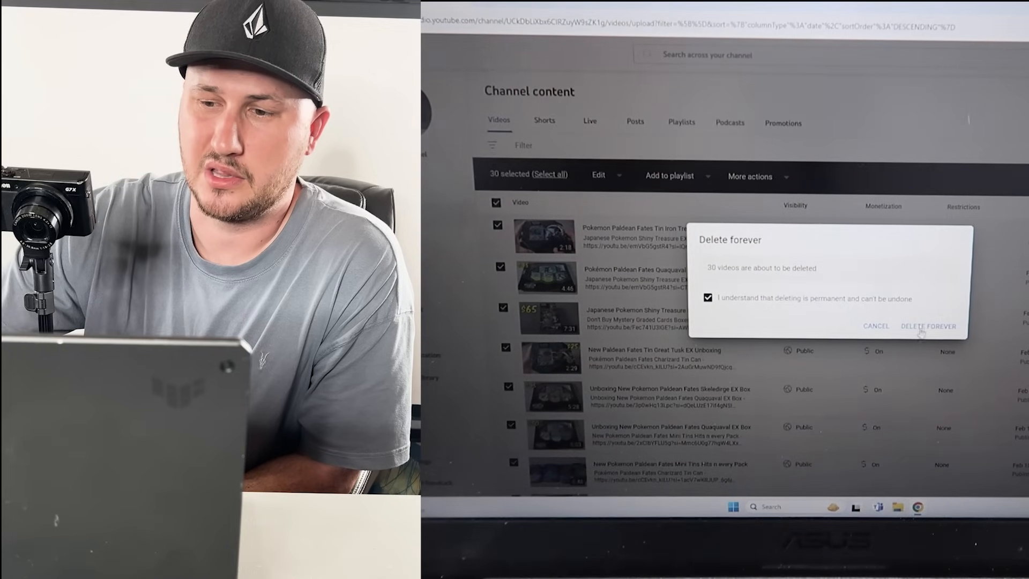
{"action": "left_click", "coordinate": [927, 326]}
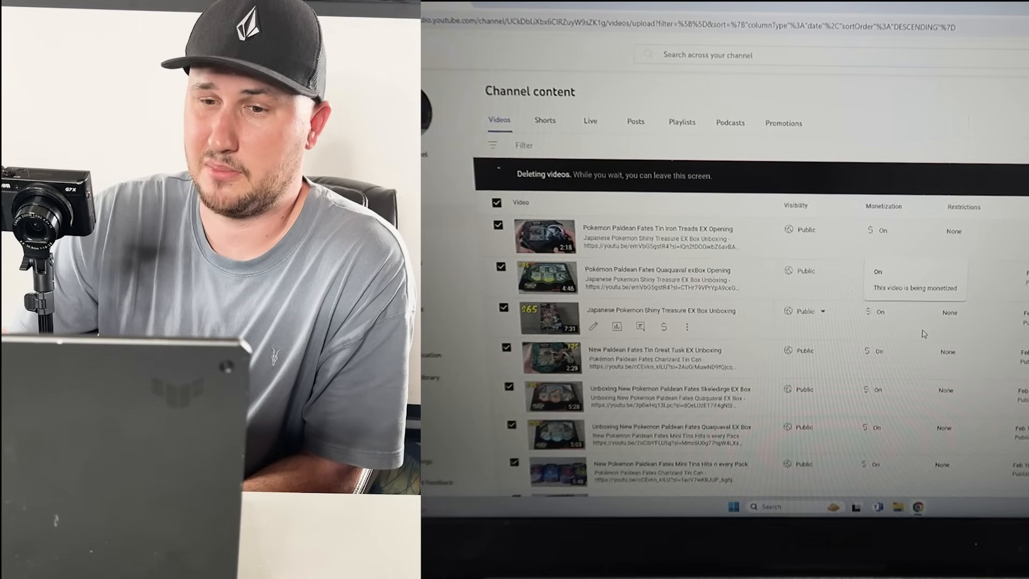
- Scroll the refreshed list while the 30-video deletion completes
{"action": "scroll", "scroll_direction": "down", "scroll_amount": 3}
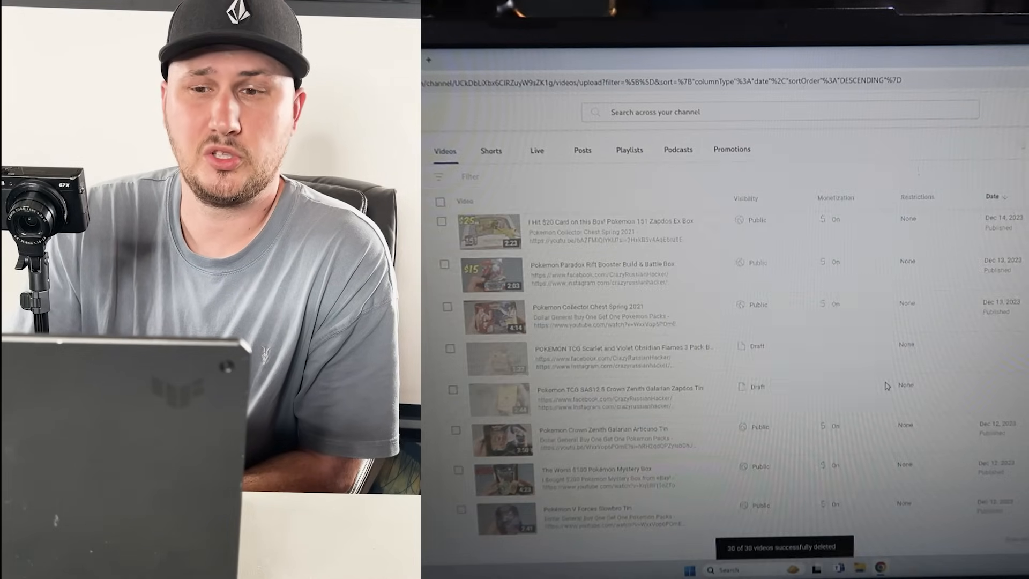
- Select all 30 listed Pokémon videos and confirm Delete forever with the permanent-deletion acknowledgement
{"action": "scroll", "scroll_direction": "down", "scroll_amount": 3}
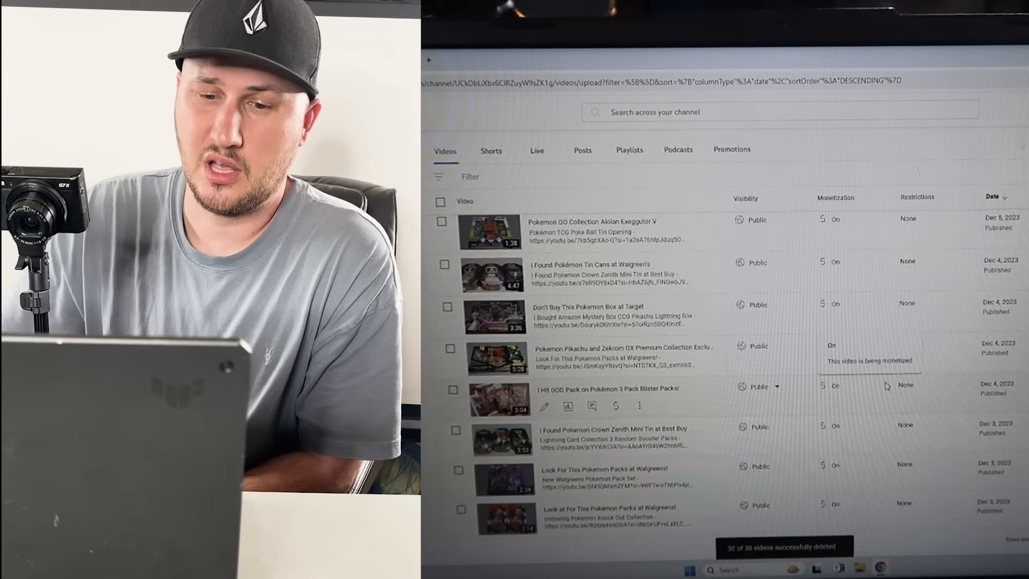
{"action": "scroll", "scroll_direction": "up", "scroll_amount": 3}
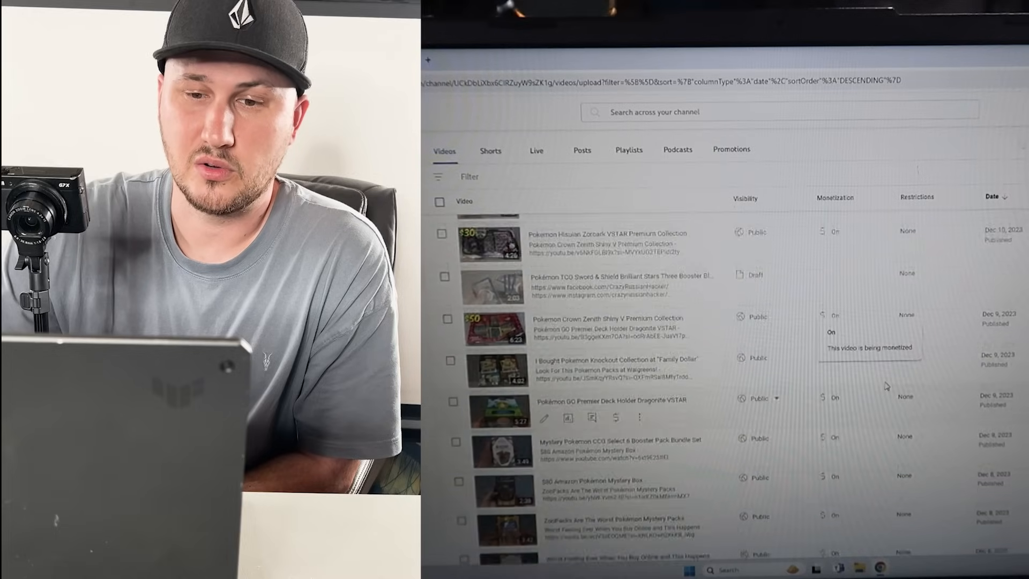
{"action": "scroll", "scroll_direction": "up", "scroll_amount": 3}
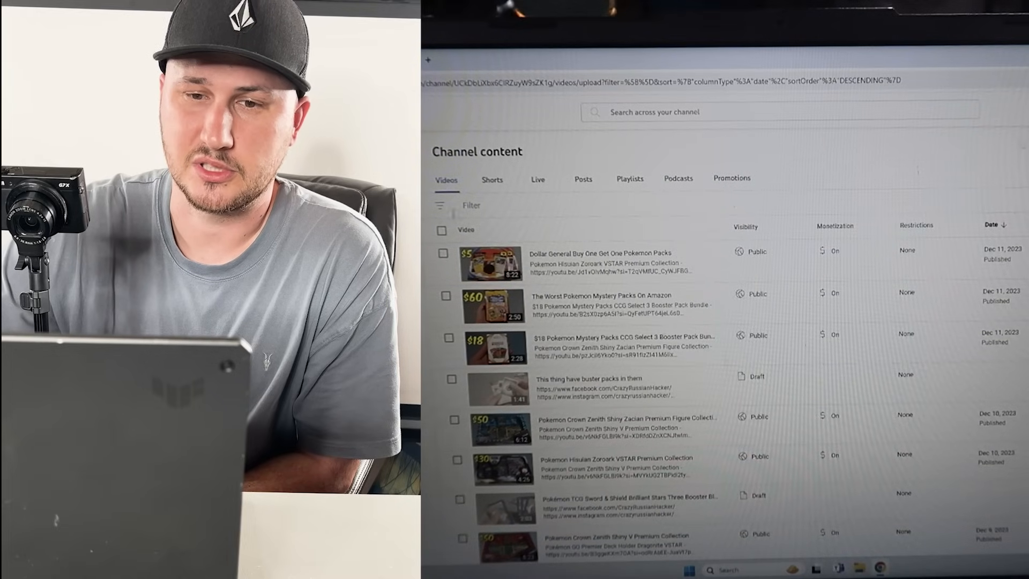
{"action": "left_click", "coordinate": [443, 230]}
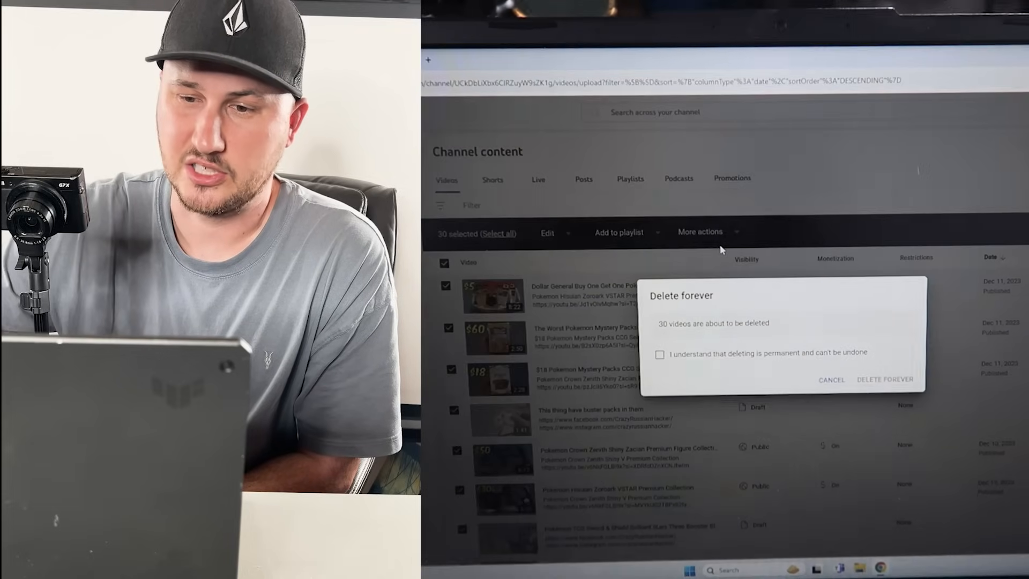
{"action": "left_click", "coordinate": [659, 354]}
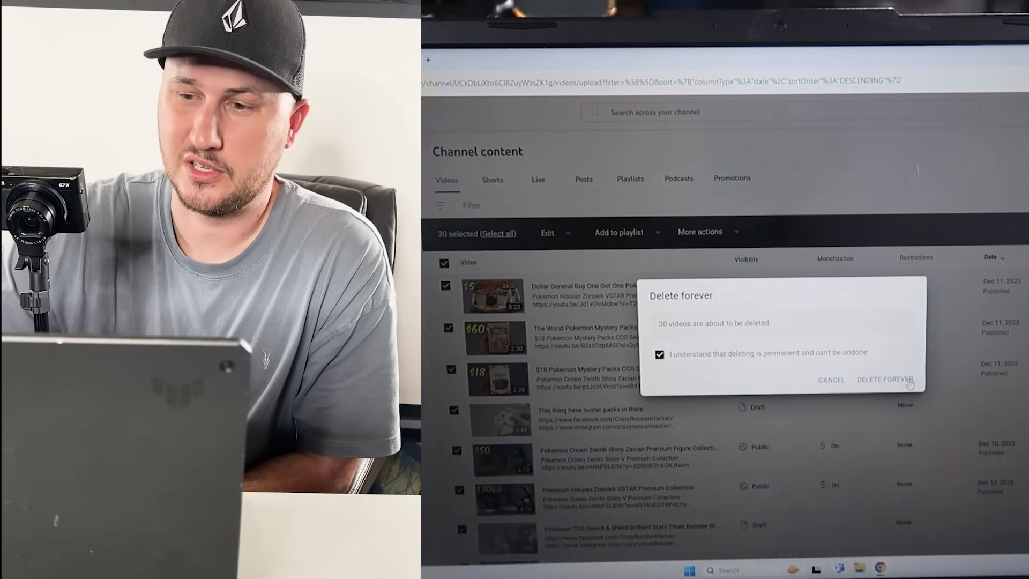
{"action": "left_click", "coordinate": [883, 379]}
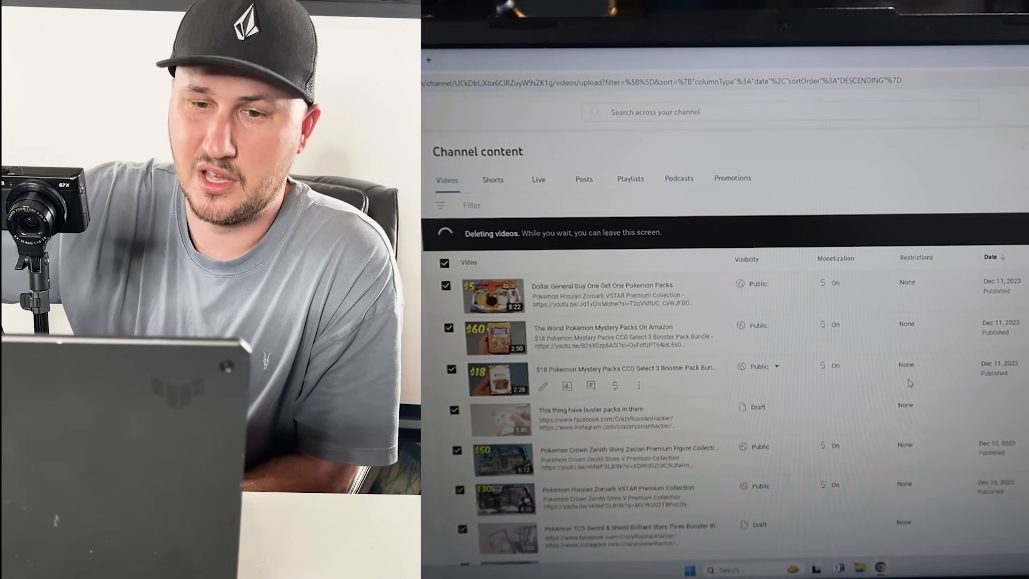